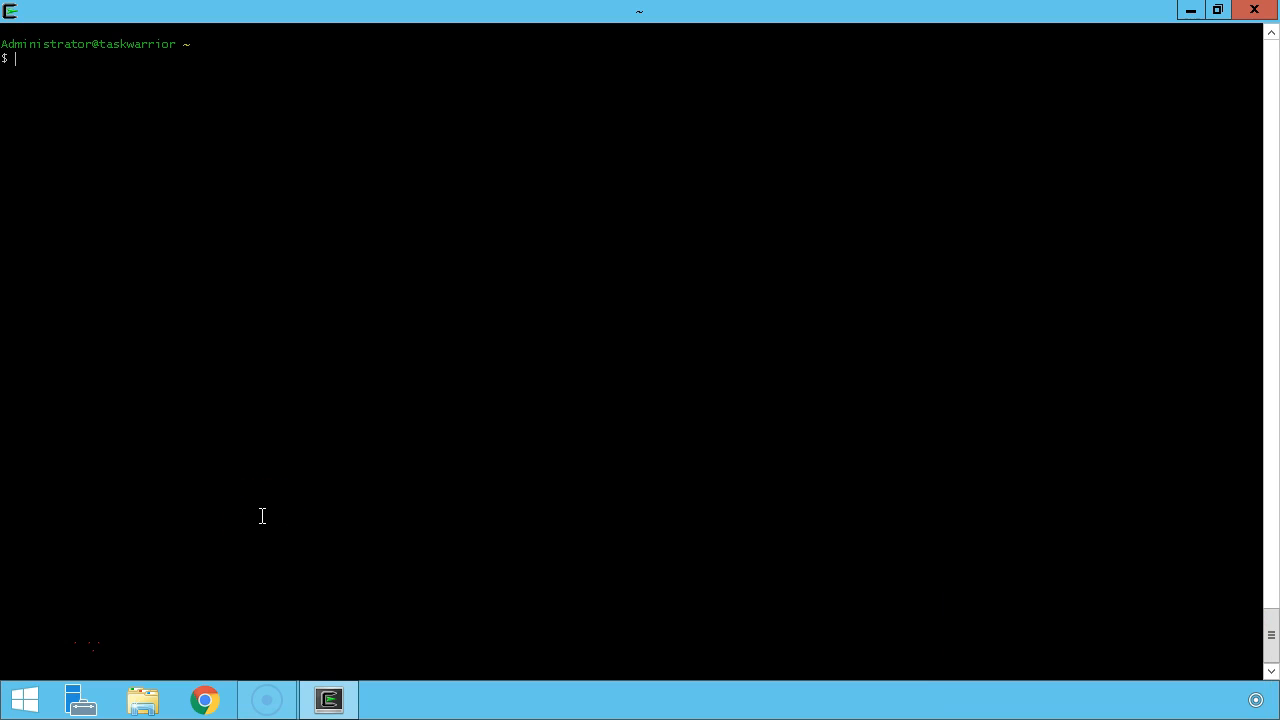
Step: Run task calc 2+5 and task calendar, then export tasks to backup.txt and verify with ls -al
type("task calc 2+5")
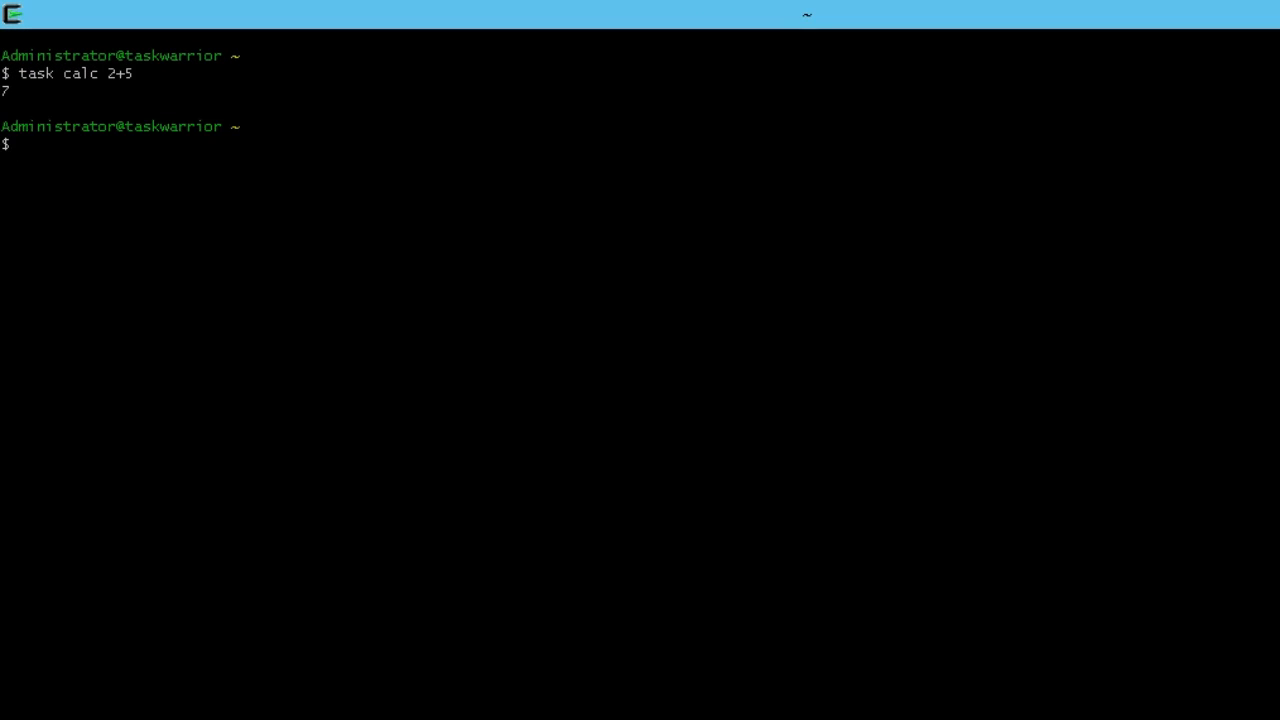
type("task calendar")
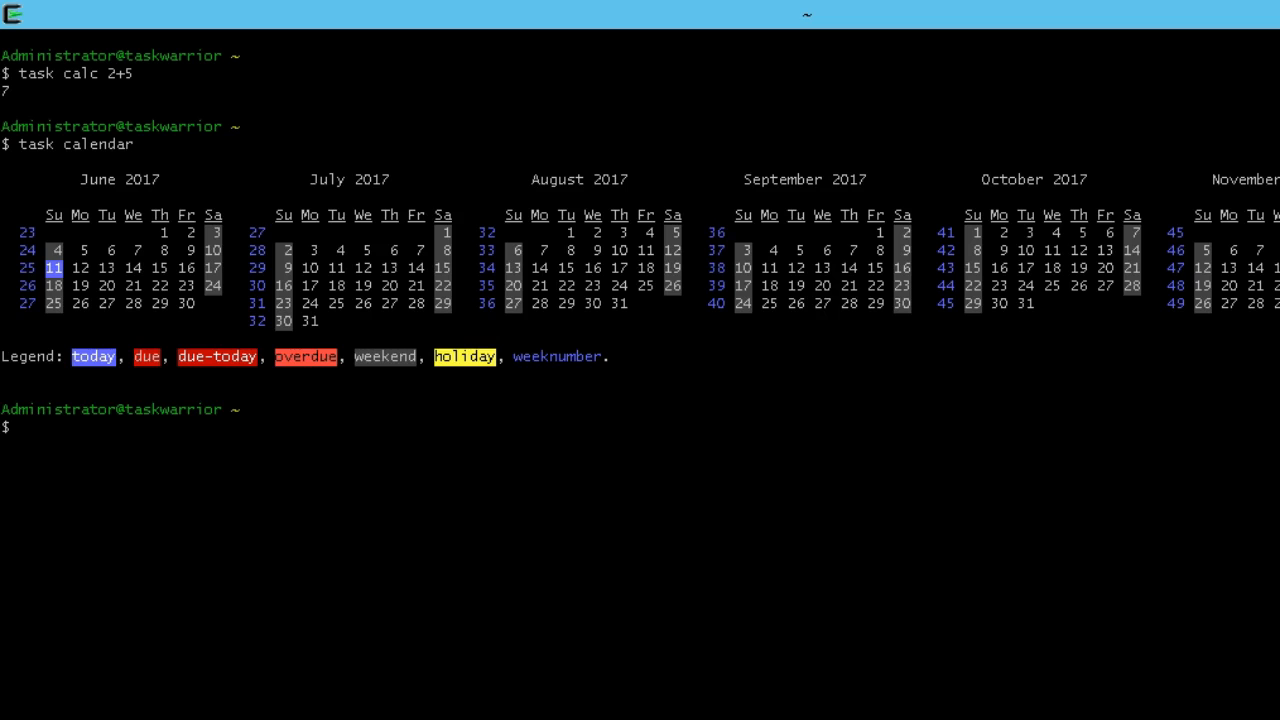
type("task expor")
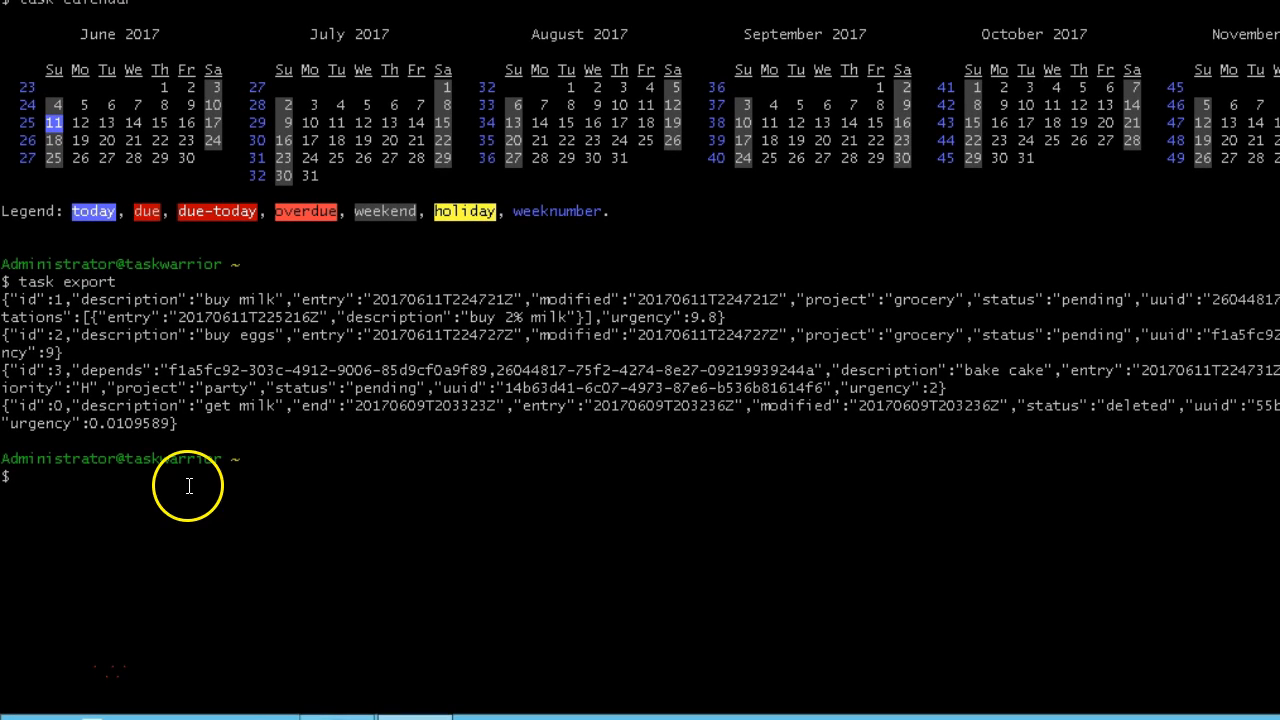
type("task export")
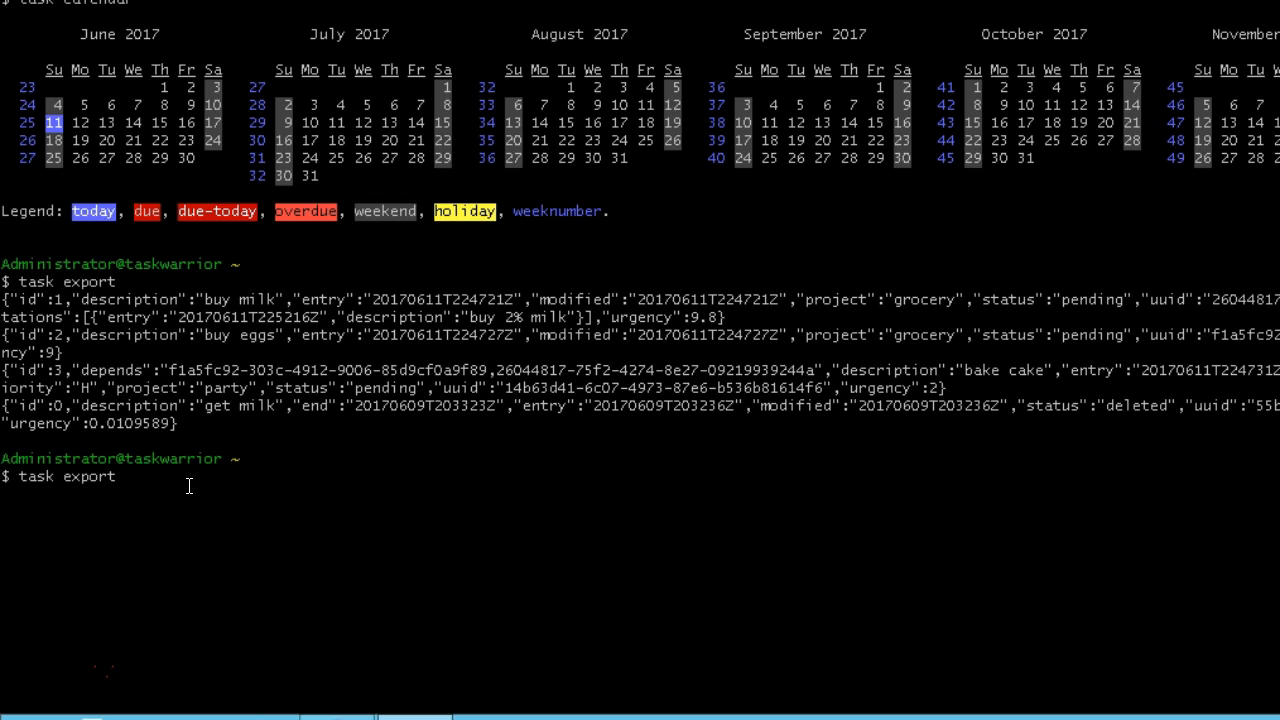
type("> backup")
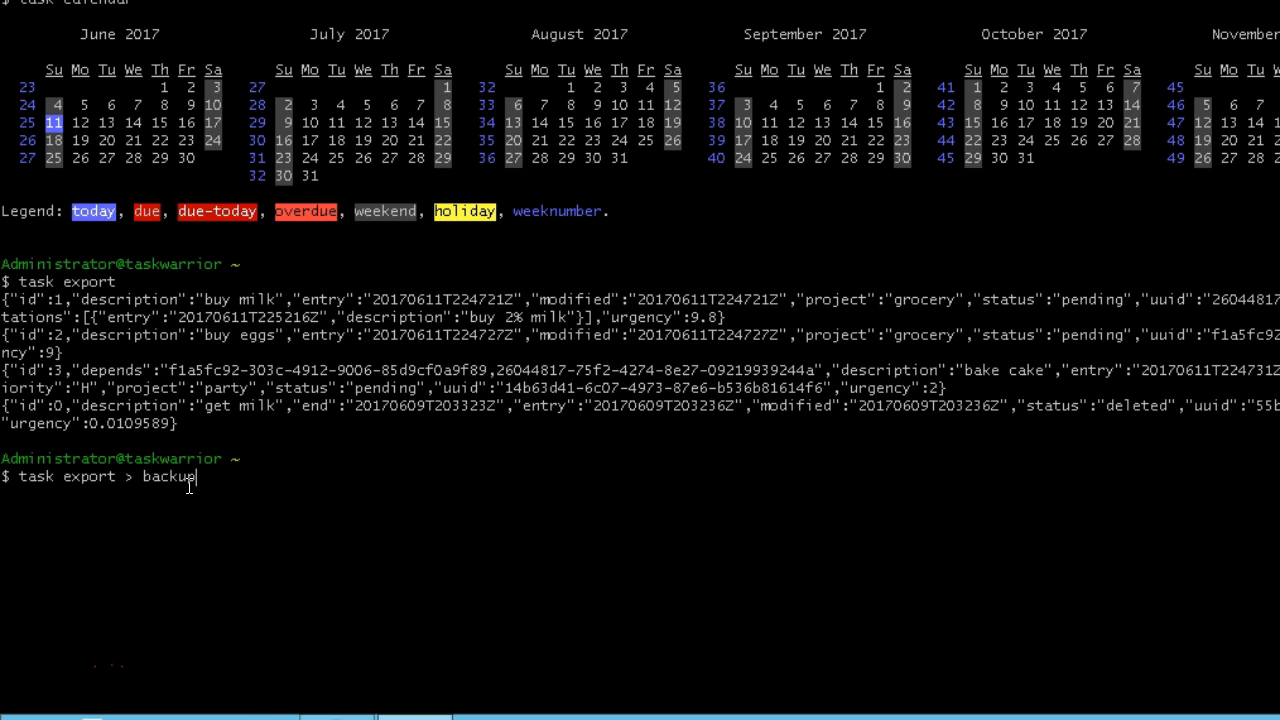
type(".txt")
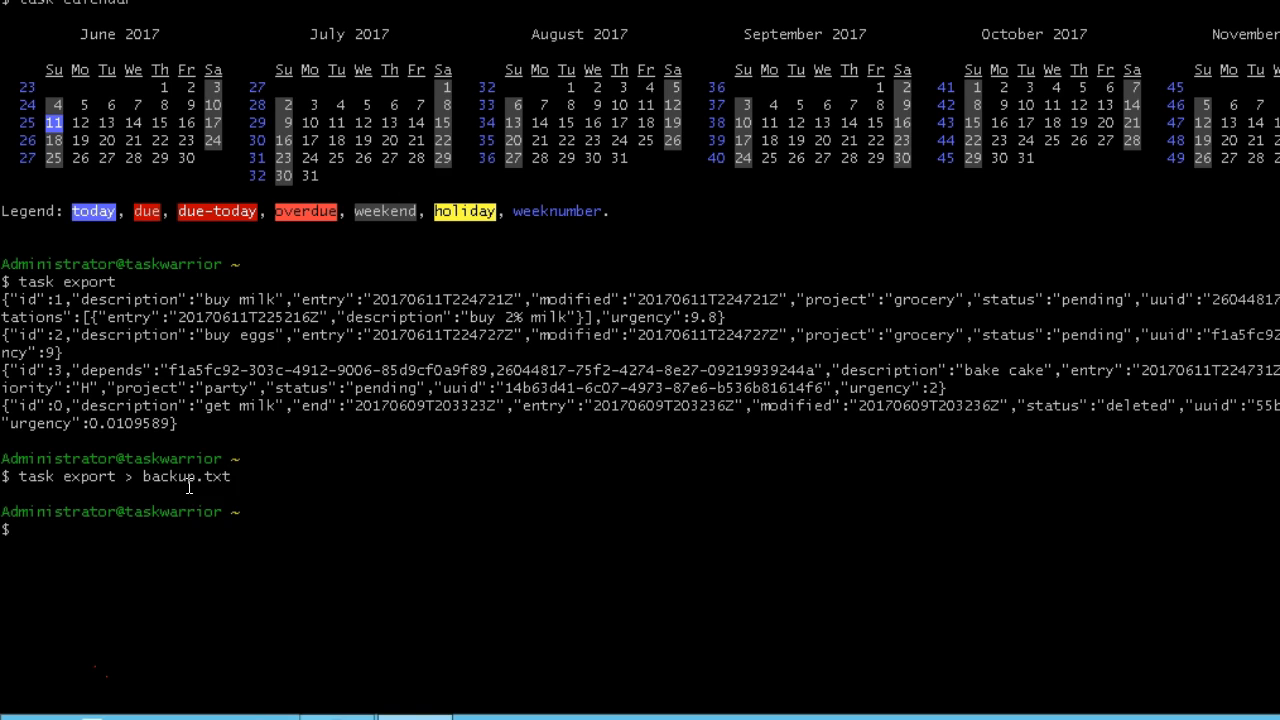
type("ls -al")
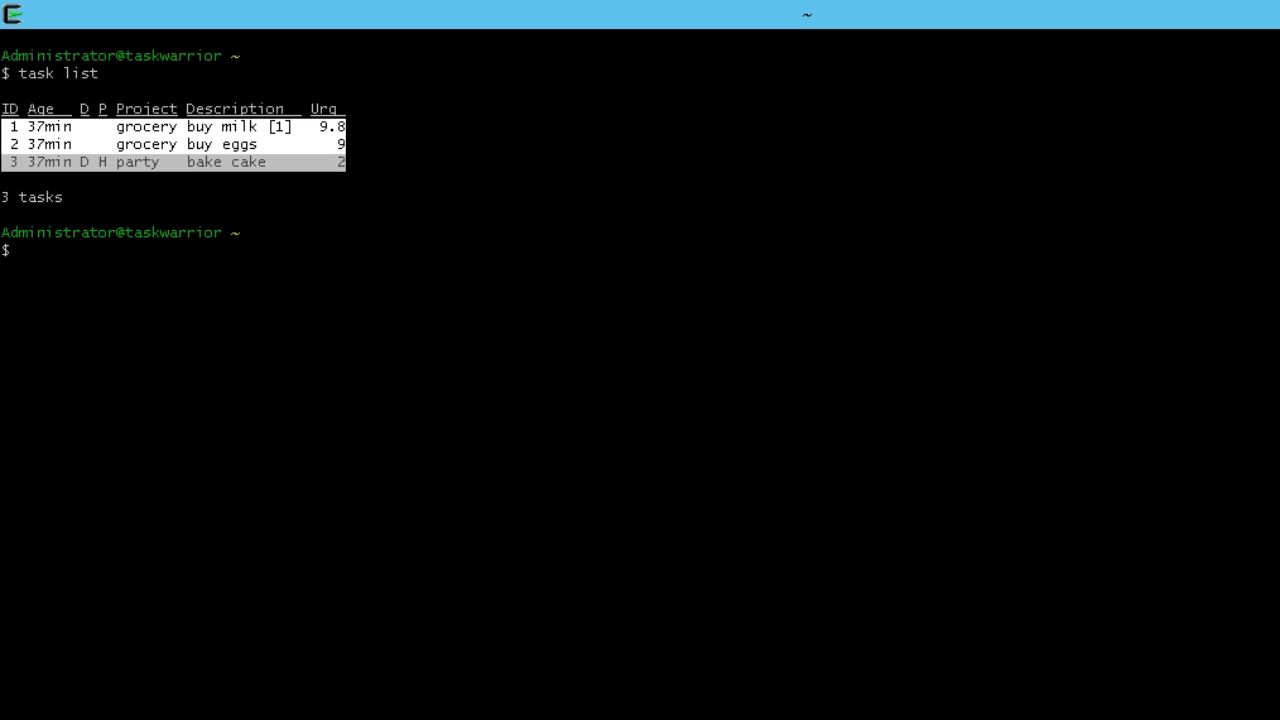
Step: Append MUST to task 3, list the tasks, then undo that change with yes
type("task 3 append")
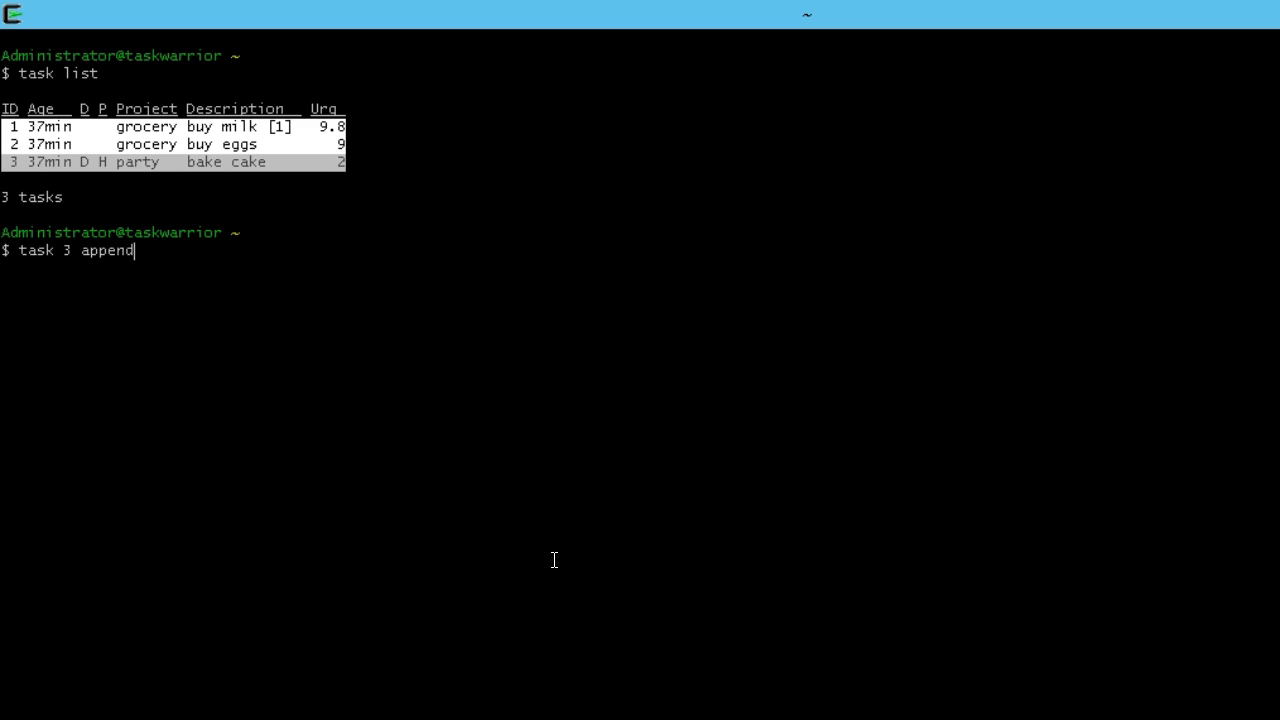
type("MUST")
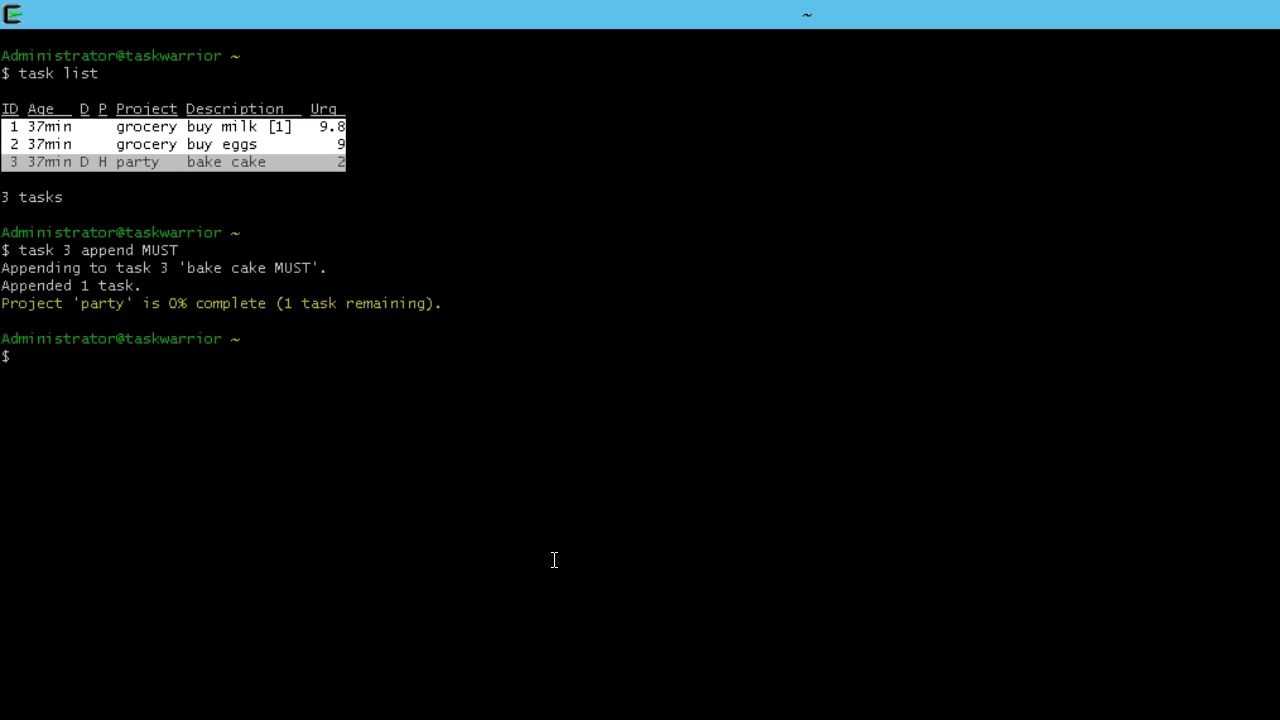
type("task list")
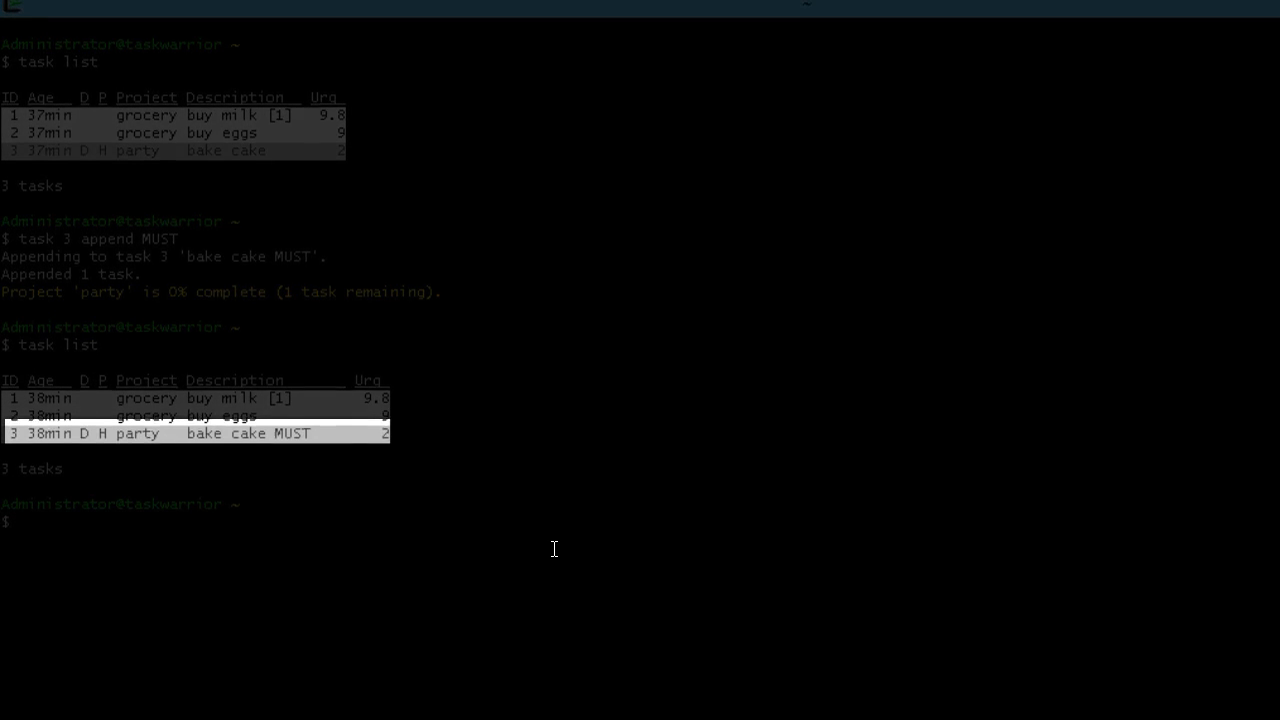
scroll("down", 3)
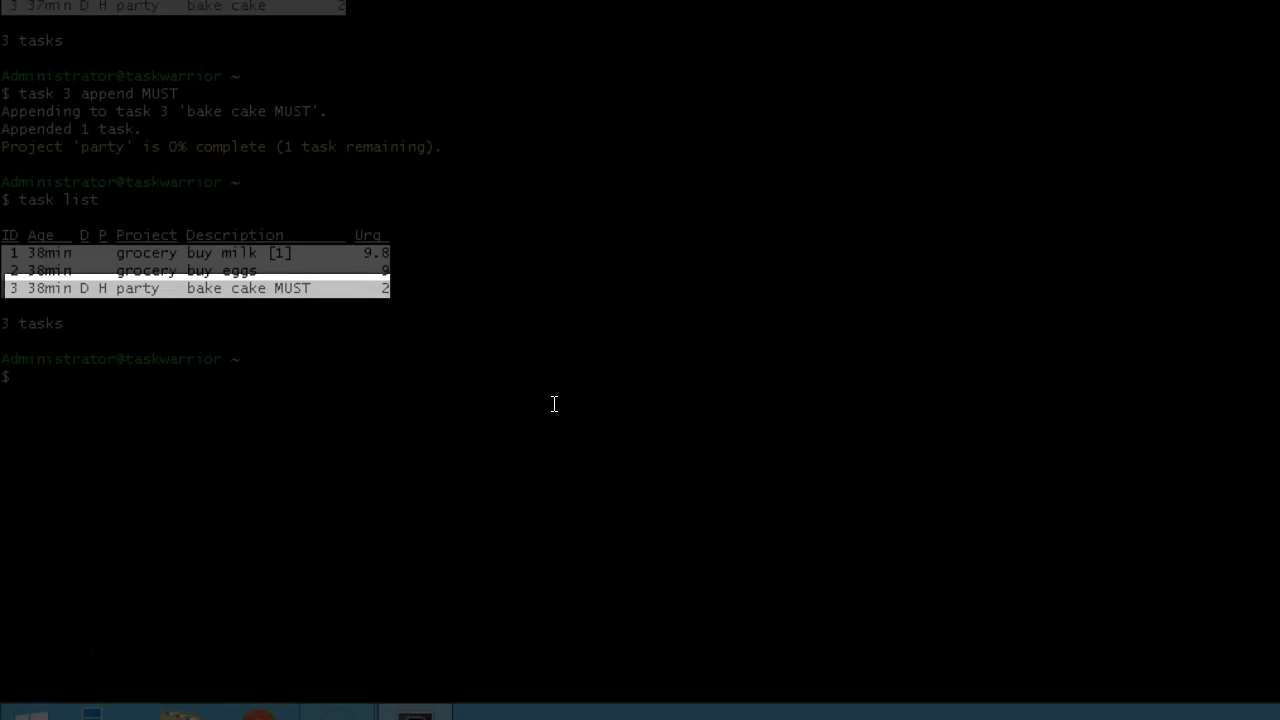
type("undo")
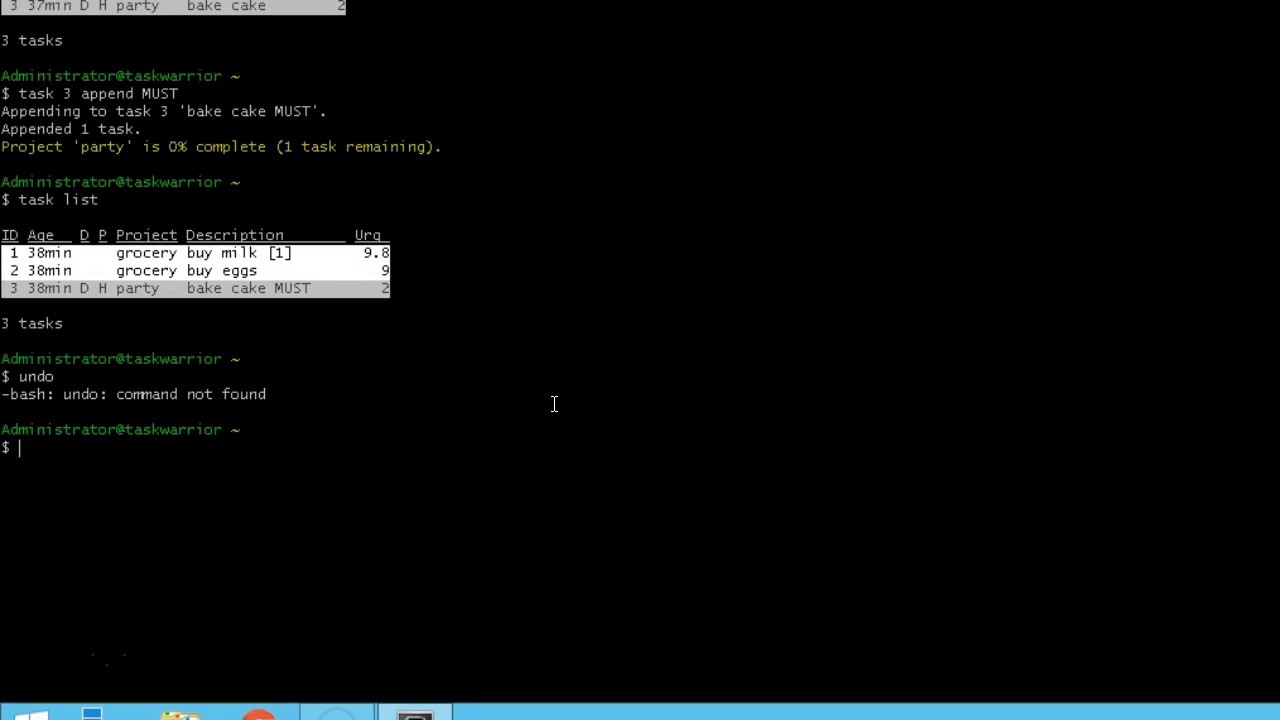
type("task undo")
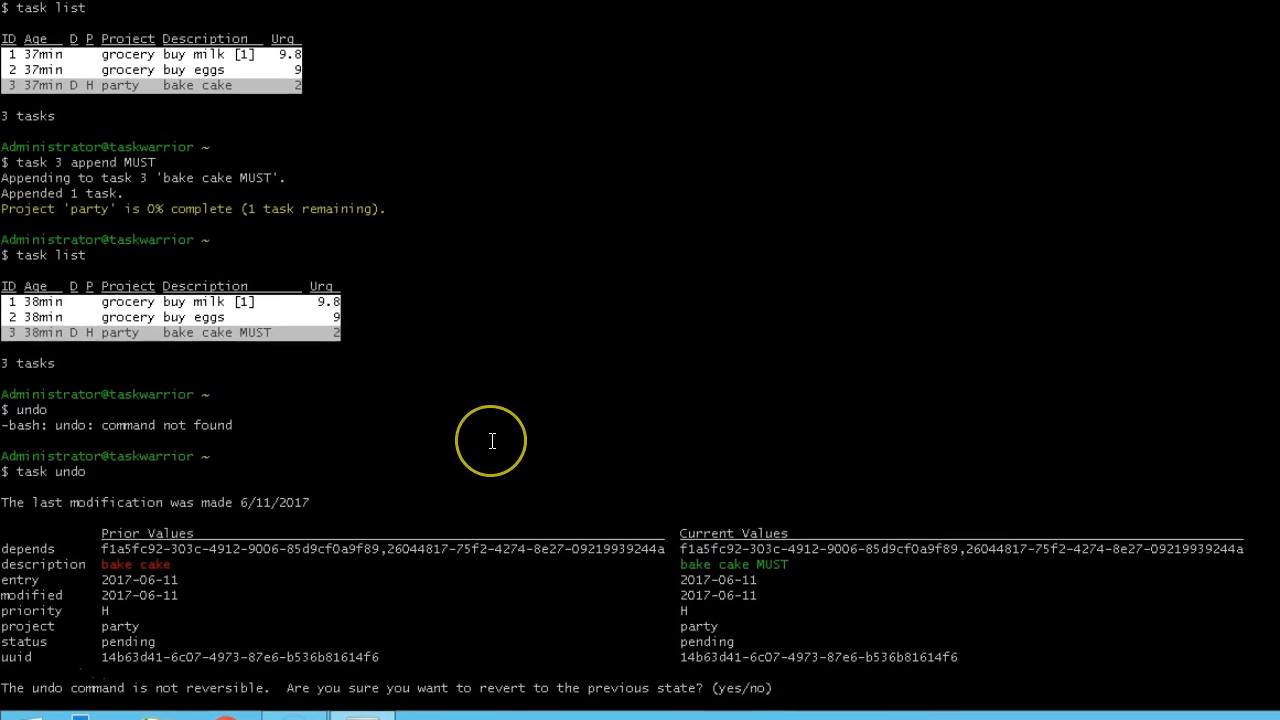
type("yes")
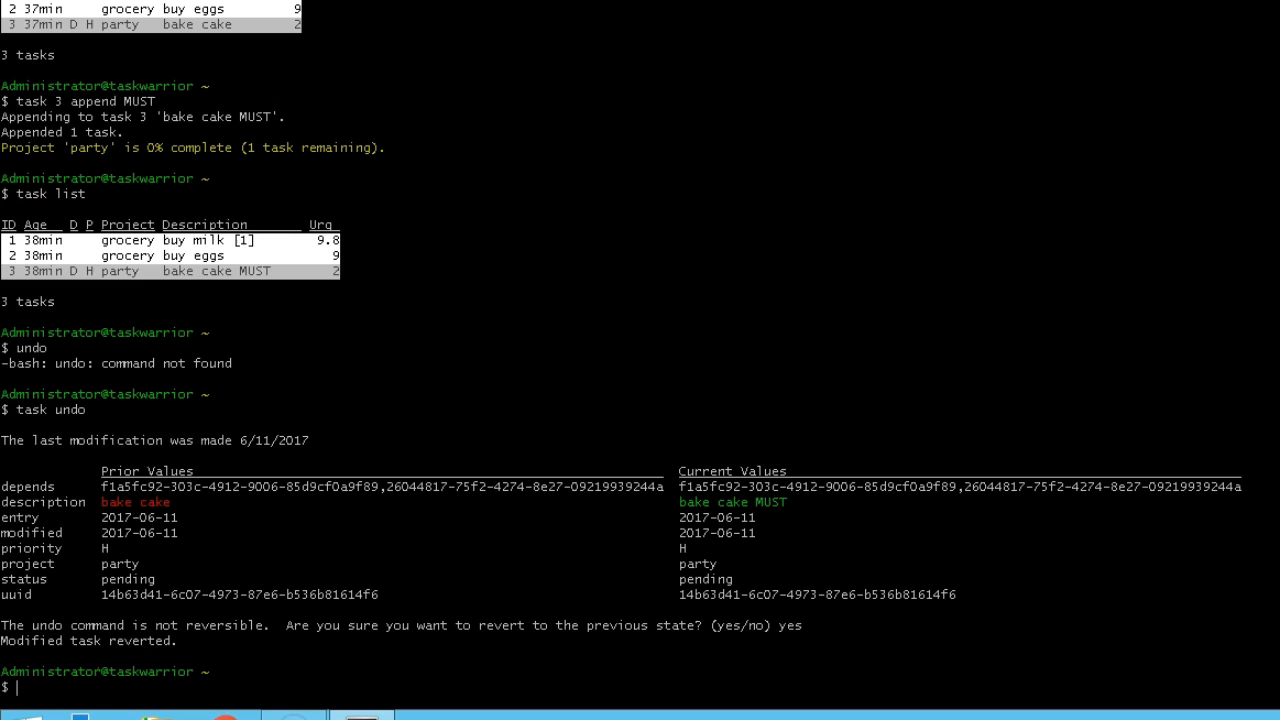
Step: Append 'for joe' to task 3, prepend MUST, and list the tasks
type("task 3")
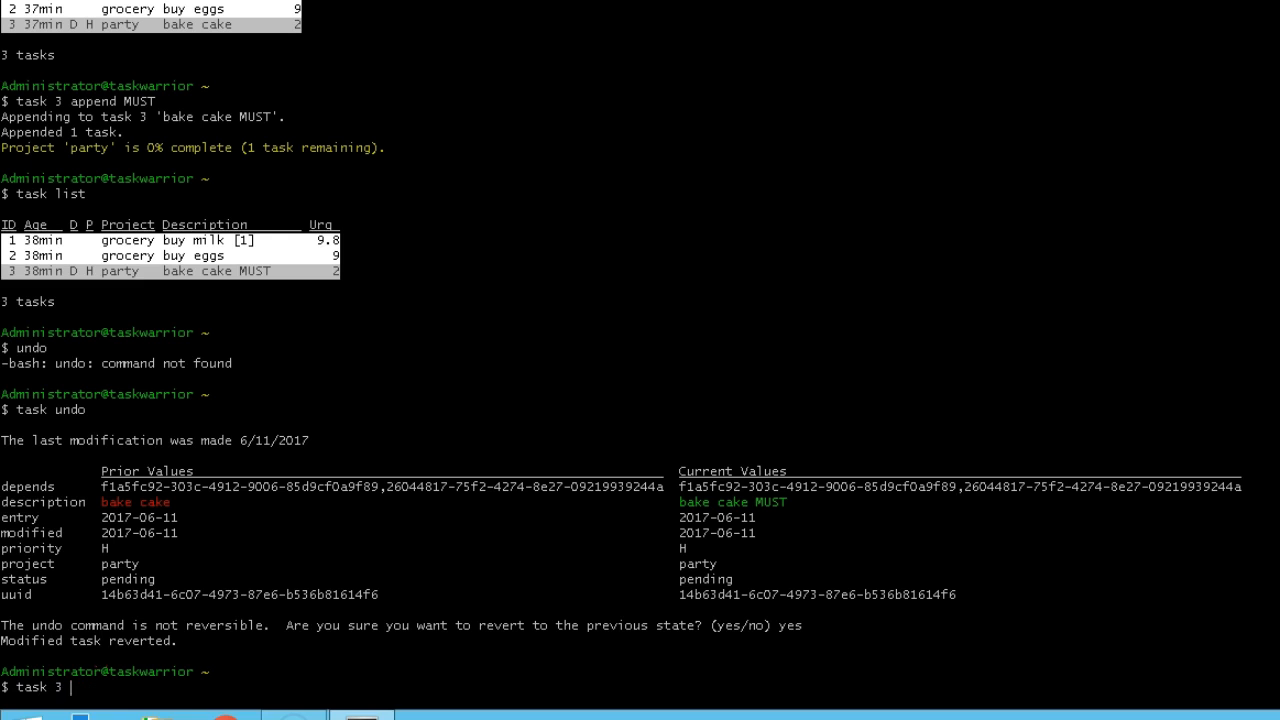
type("append for joe")
type("task lis")
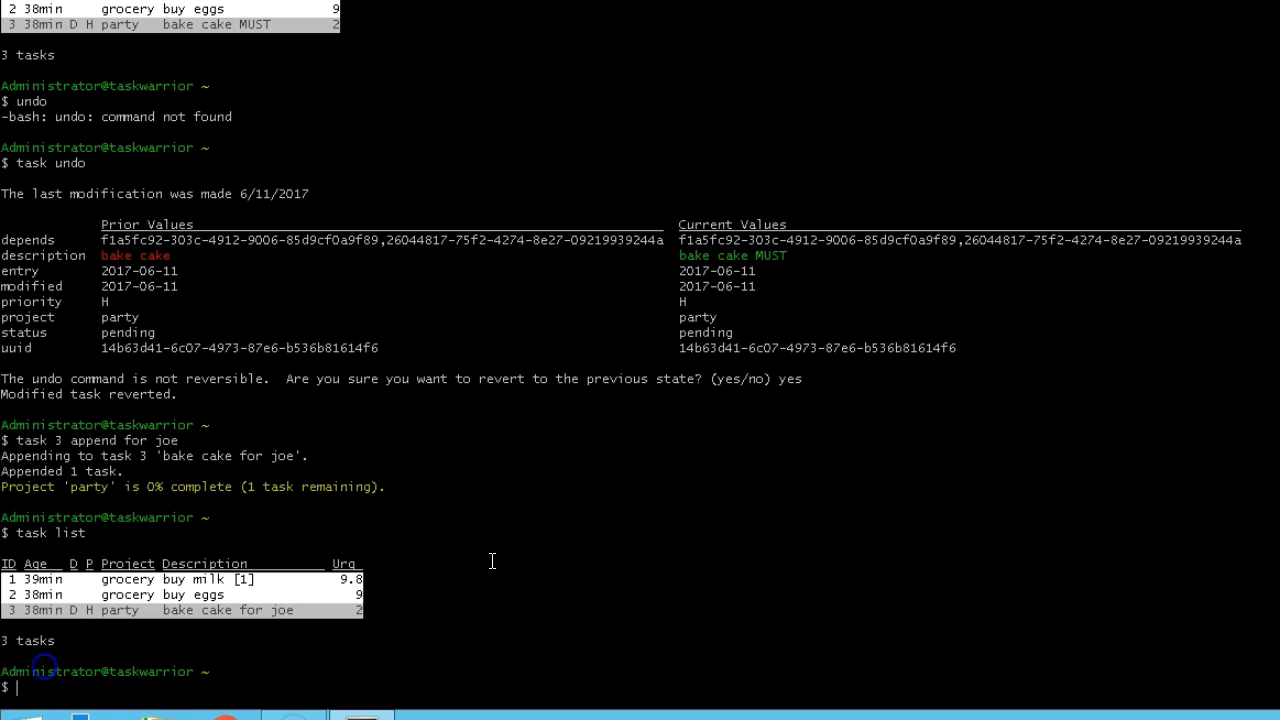
type("task 3 prepend MUST")
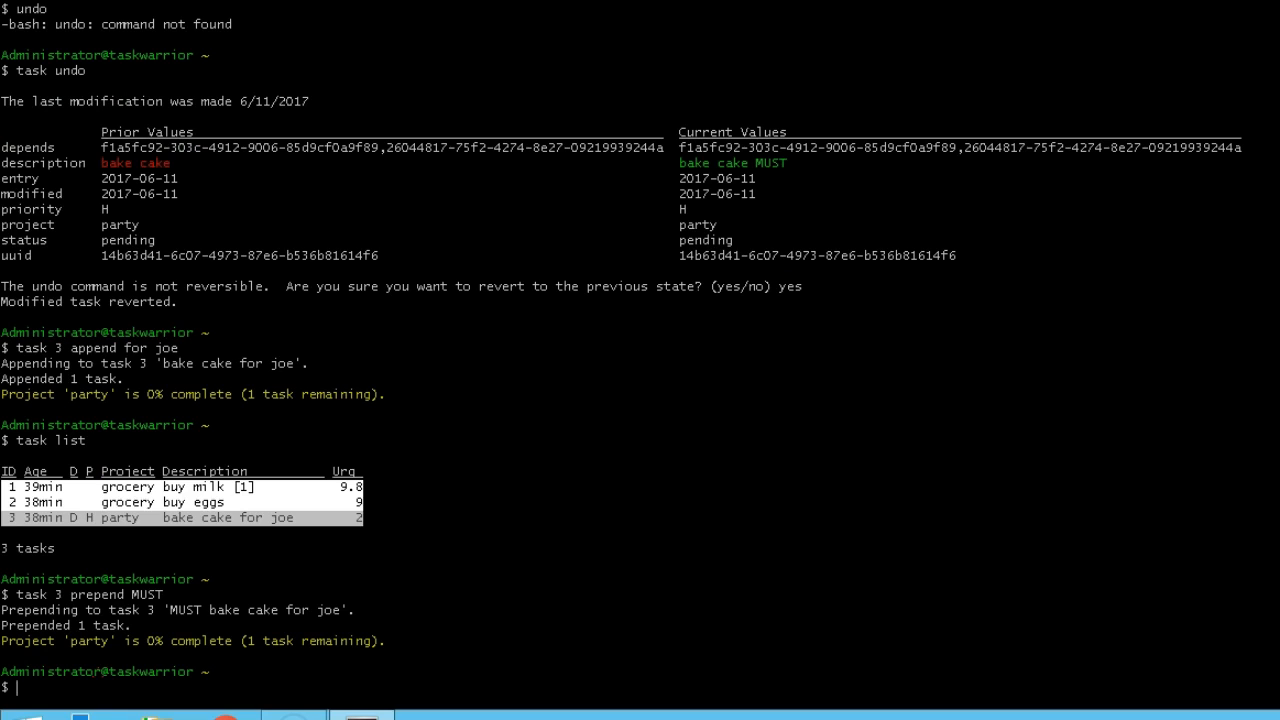
type("task list")
type("task project")
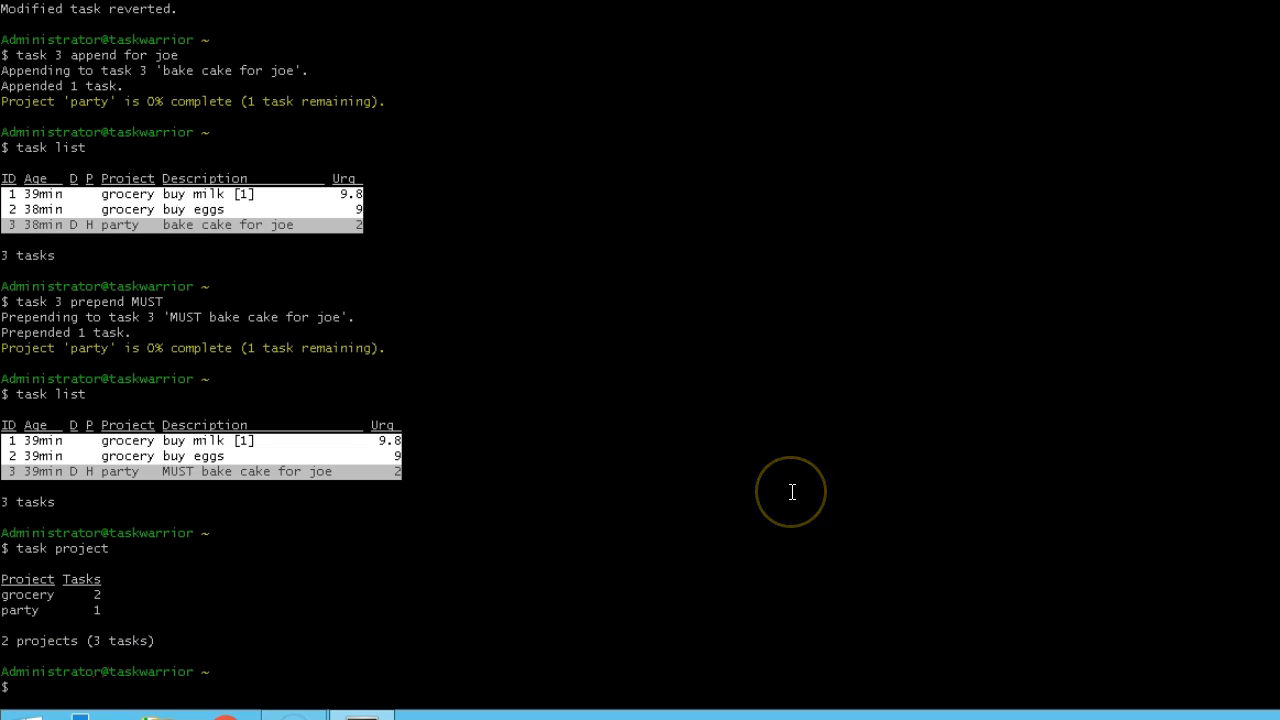
mouse_move(120, 598)
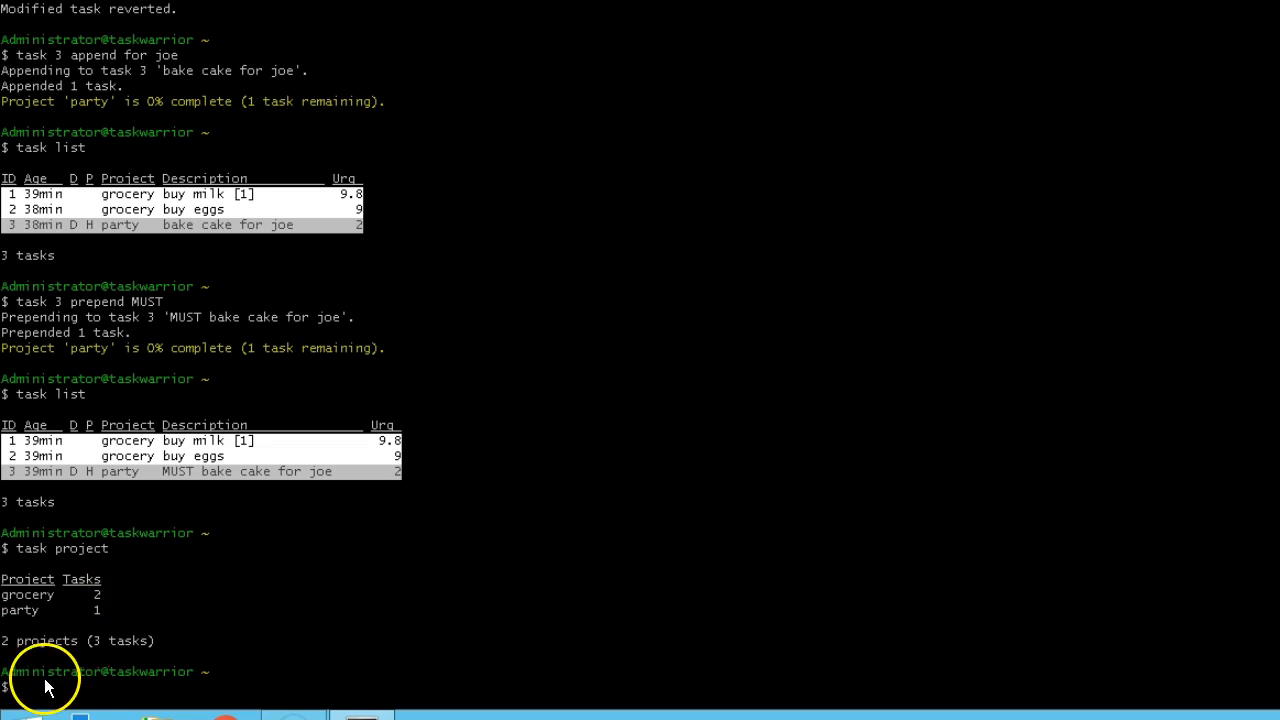
Step: Move completed task 1722f2c4 (get birthday card) into project party and show the timesheet
type("task log get")
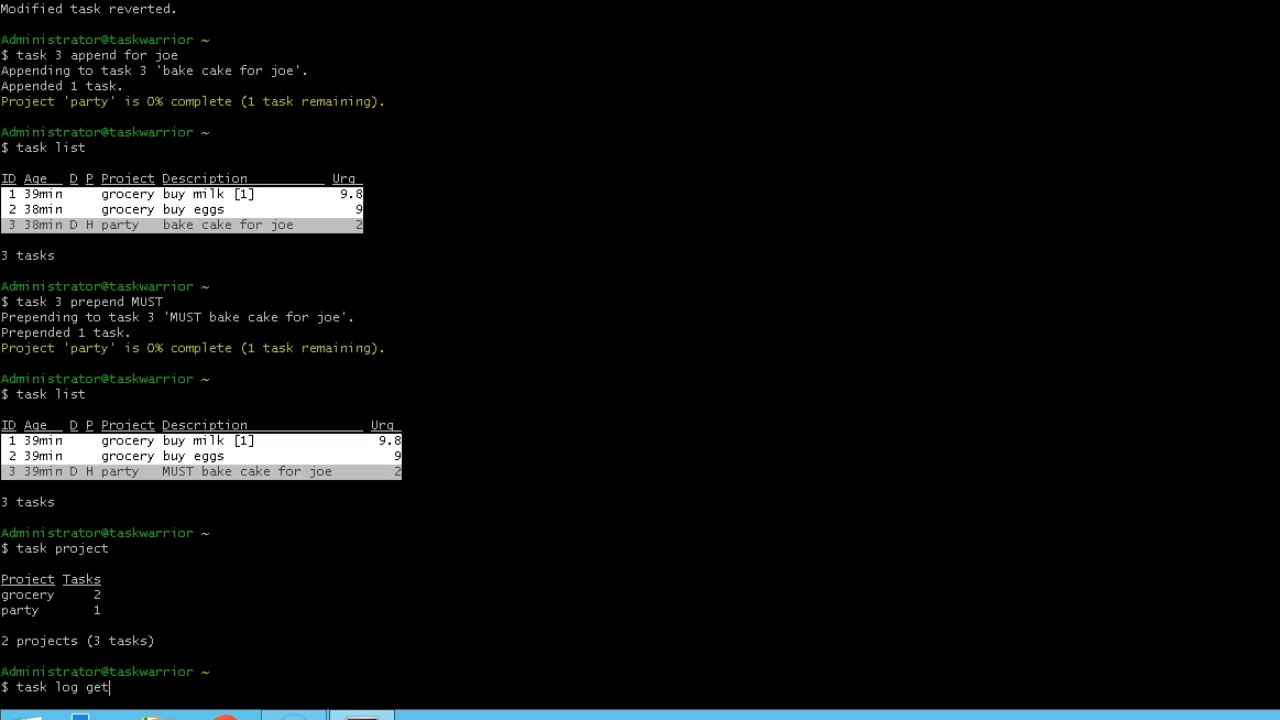
type("birthday card")
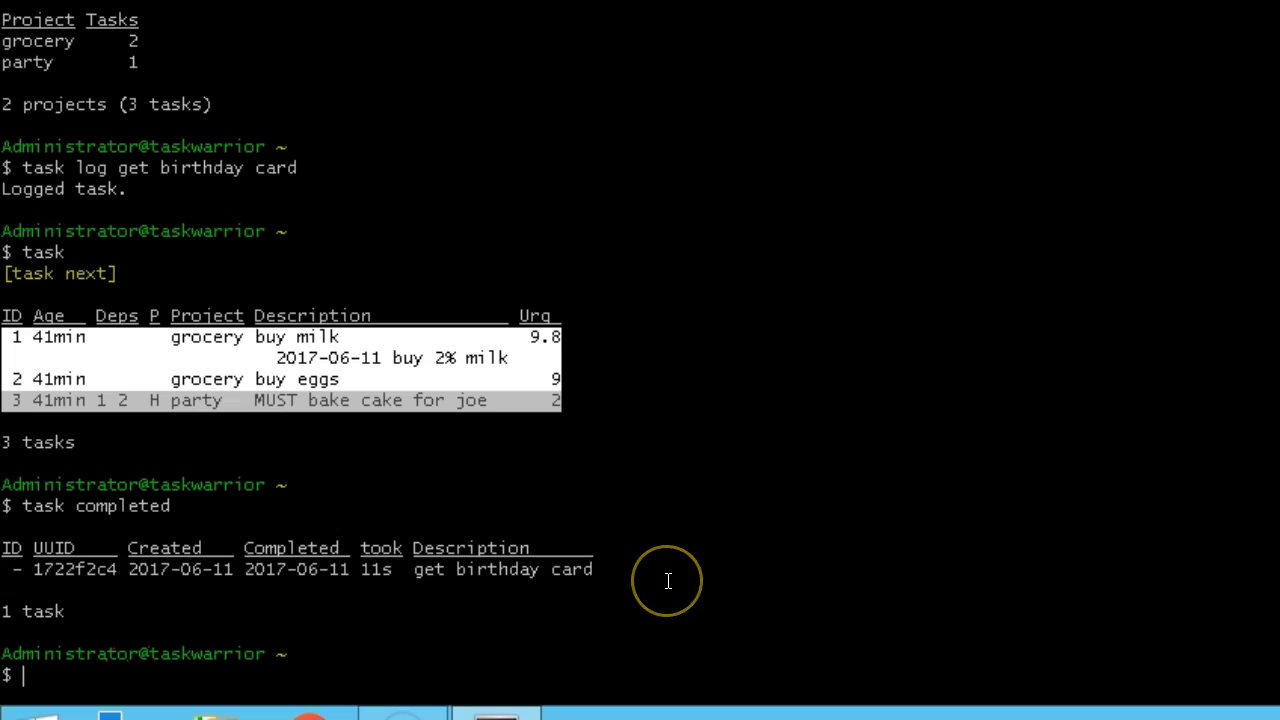
type("task")
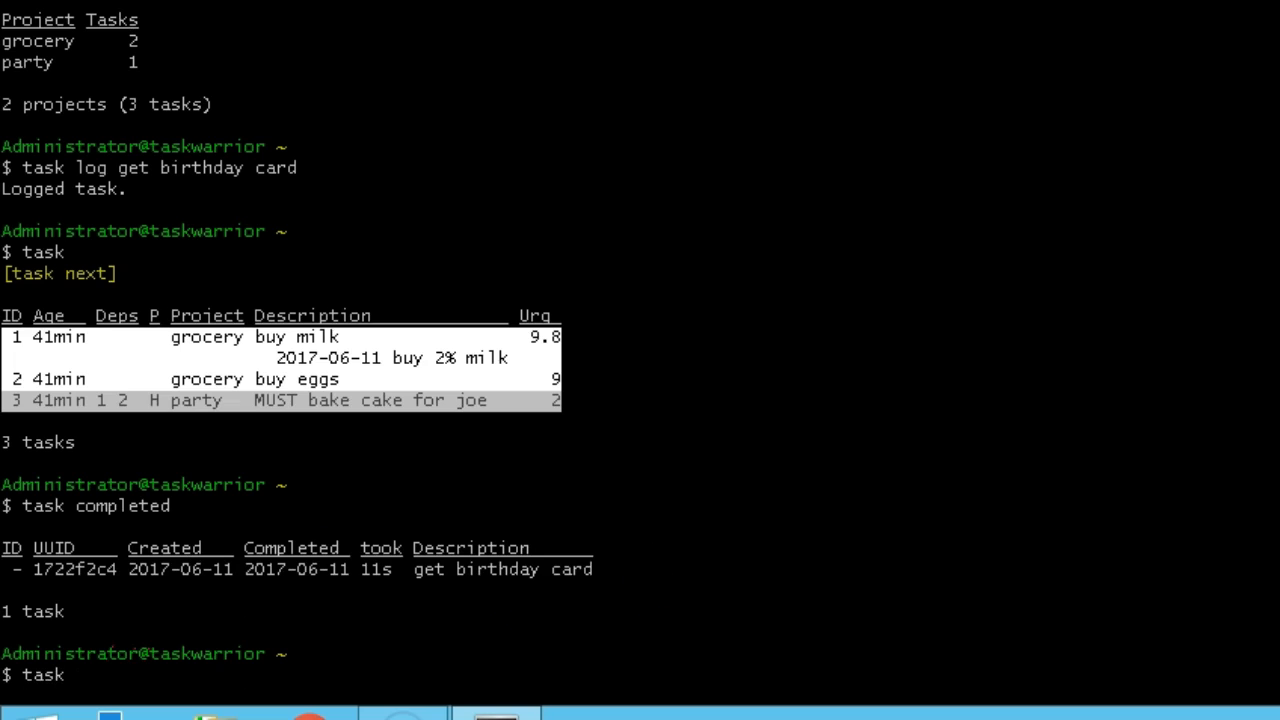
type("1722f2c4 m")
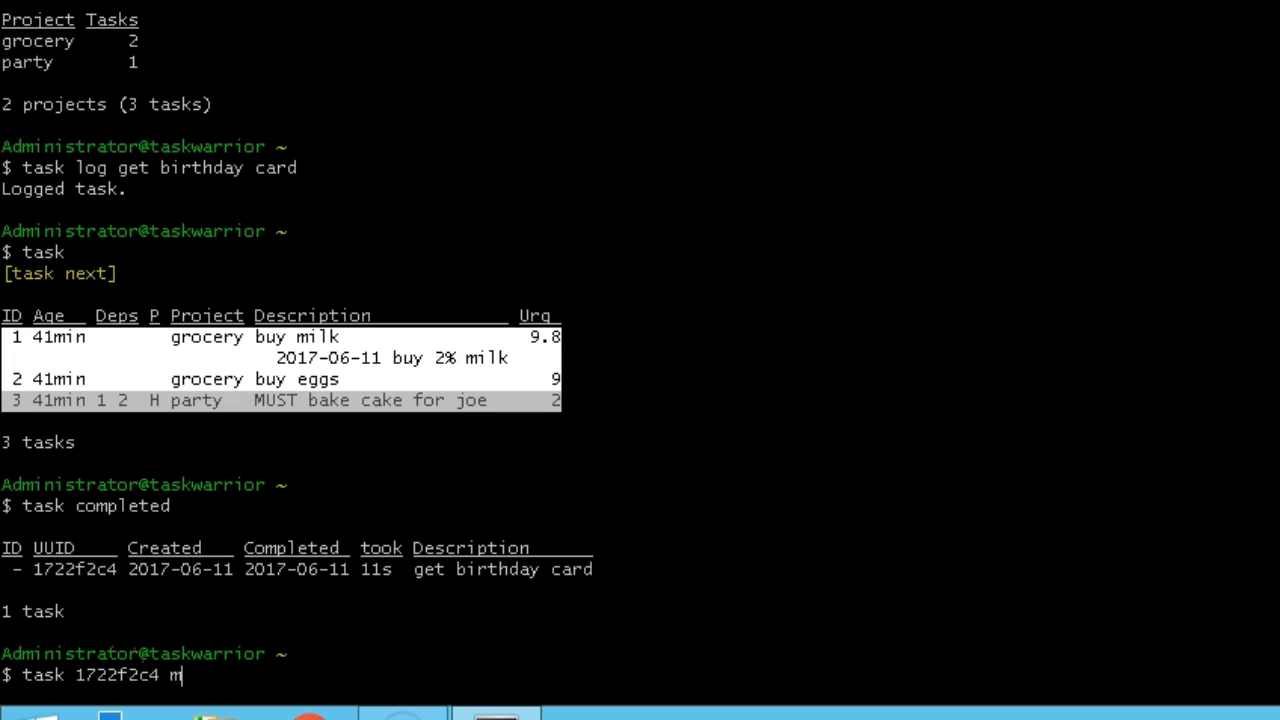
type("odify project:party")
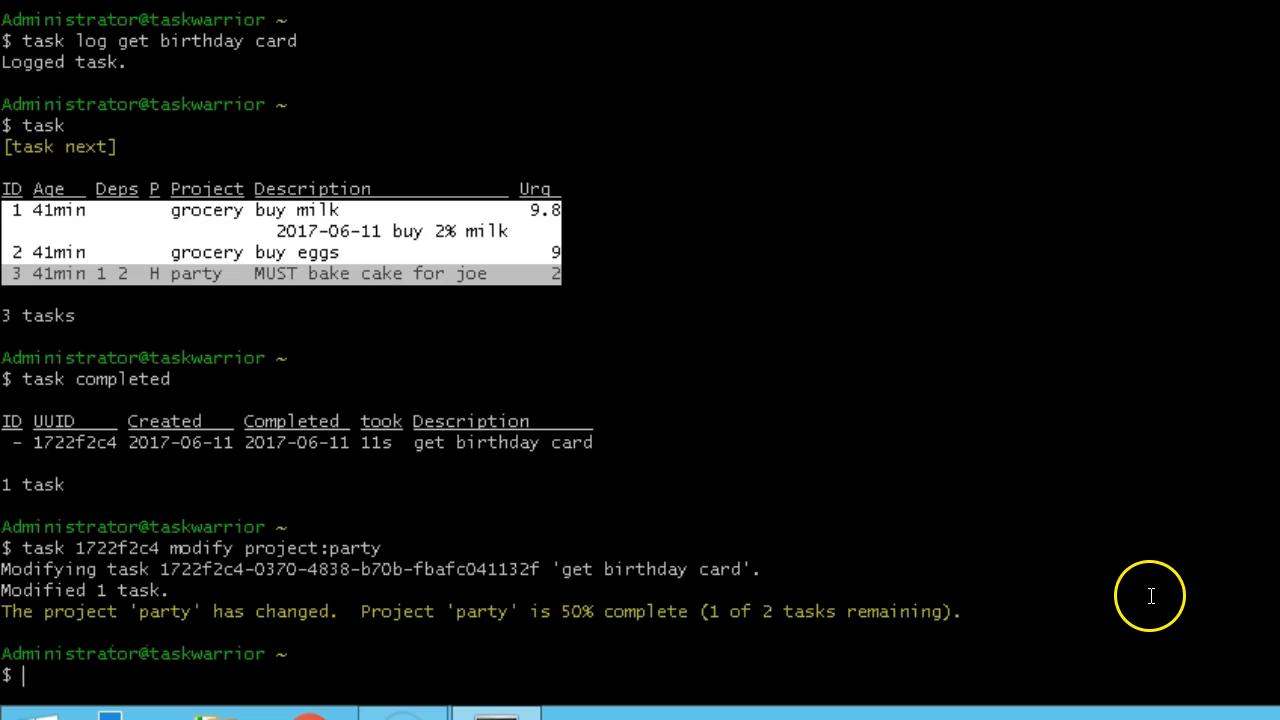
type("task timesheet")
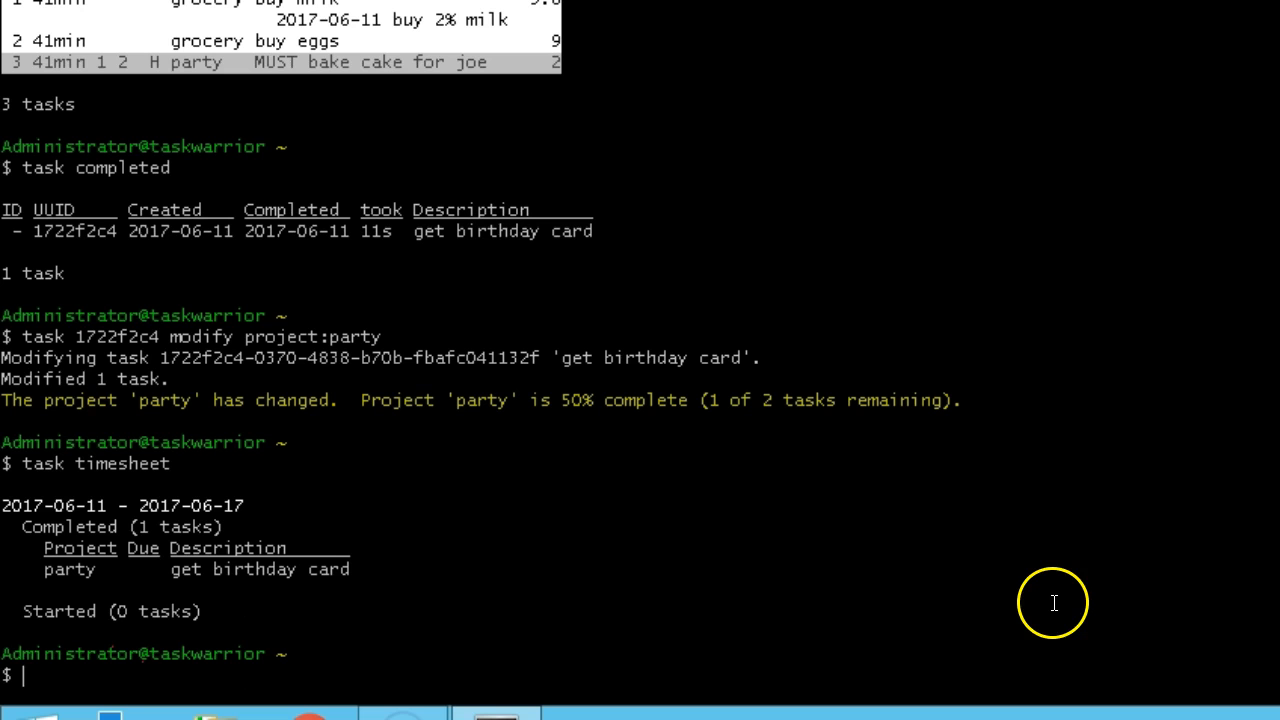
type("task ghistory.weekly")
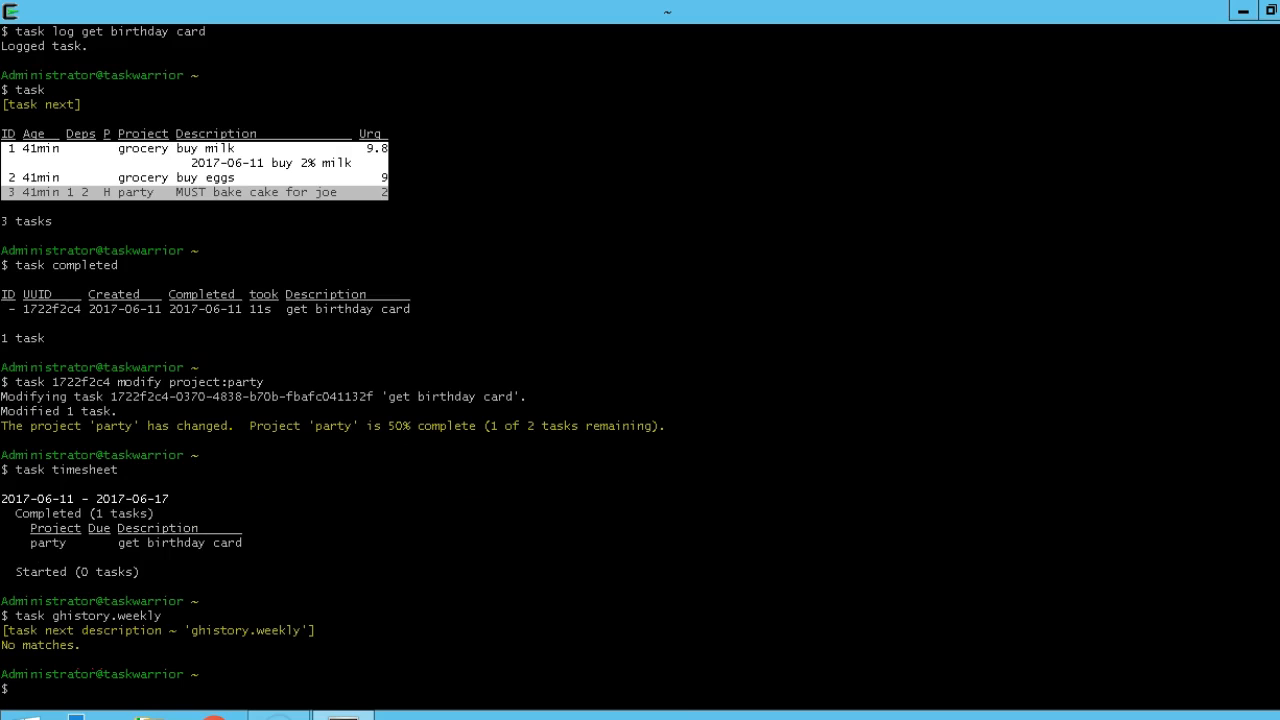
Step: Show the ghistory graph and history table: 5 added, 1 completed, 1 deleted in June 2017
type("task history")
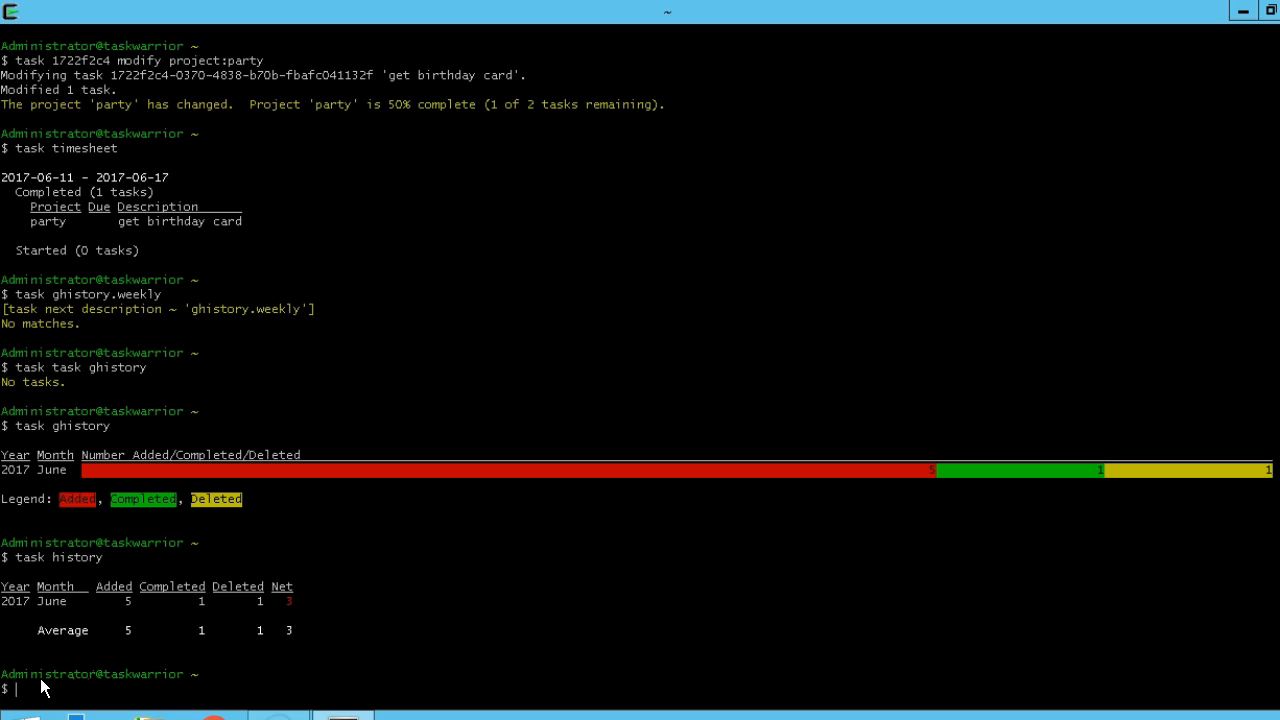
mouse_move(40, 687)
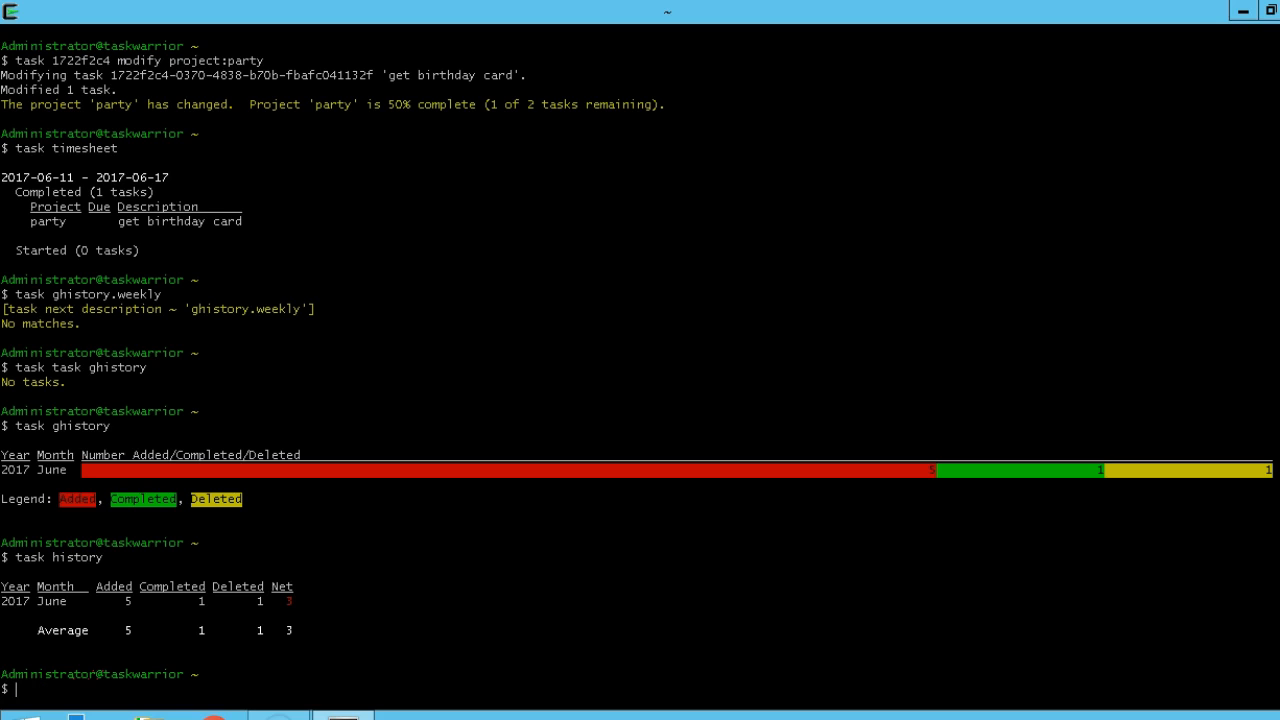
type("task burndown")
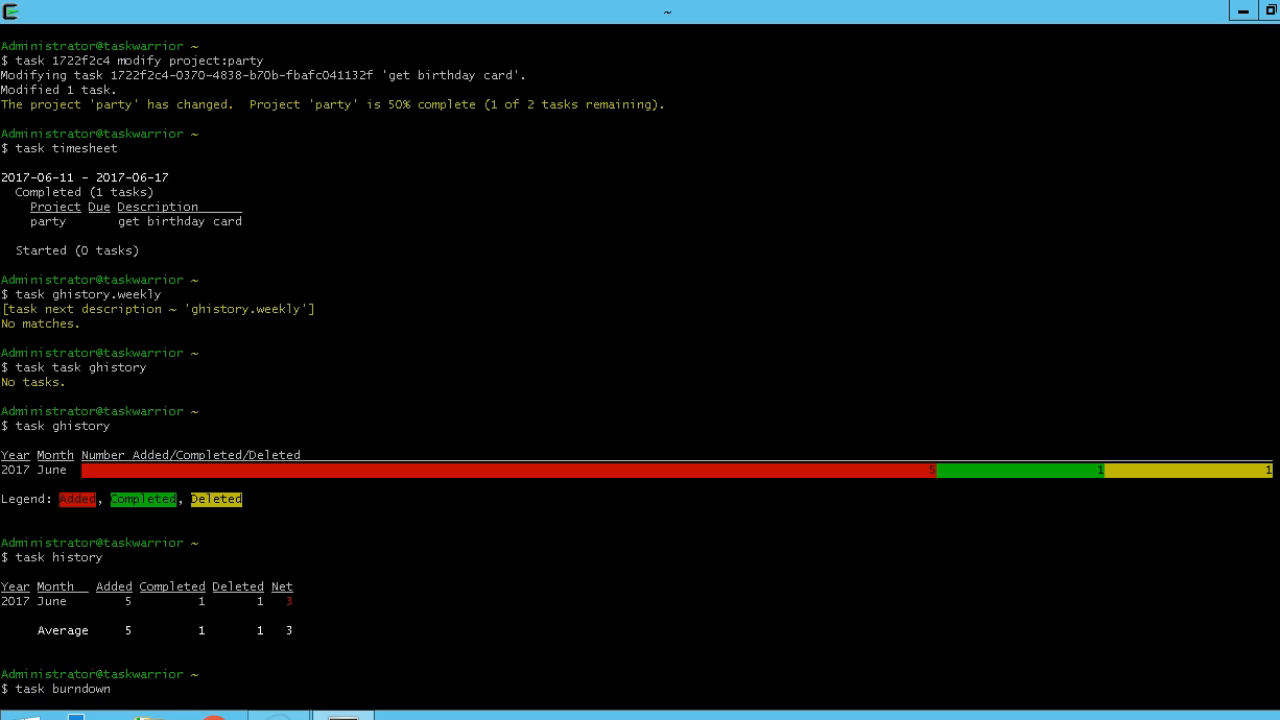
Step: Display the daily and weekly burndown charts and the task show configuration listing
key("Return")
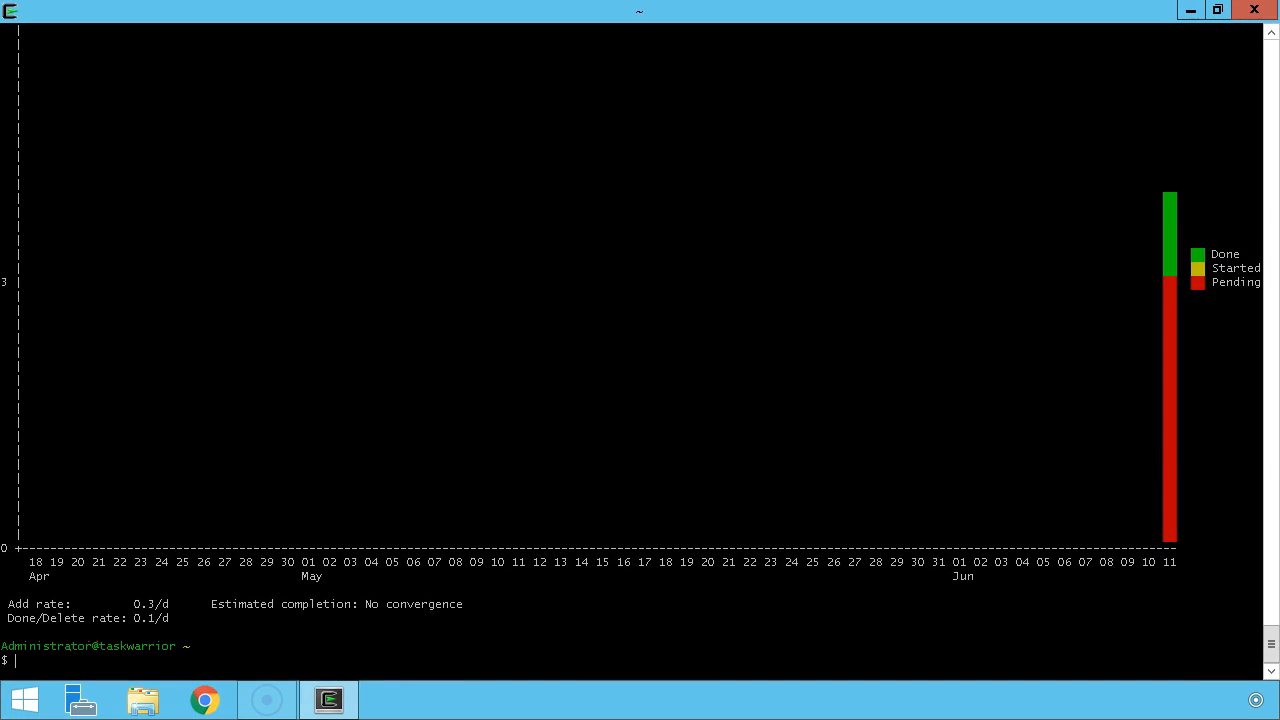
type("task")
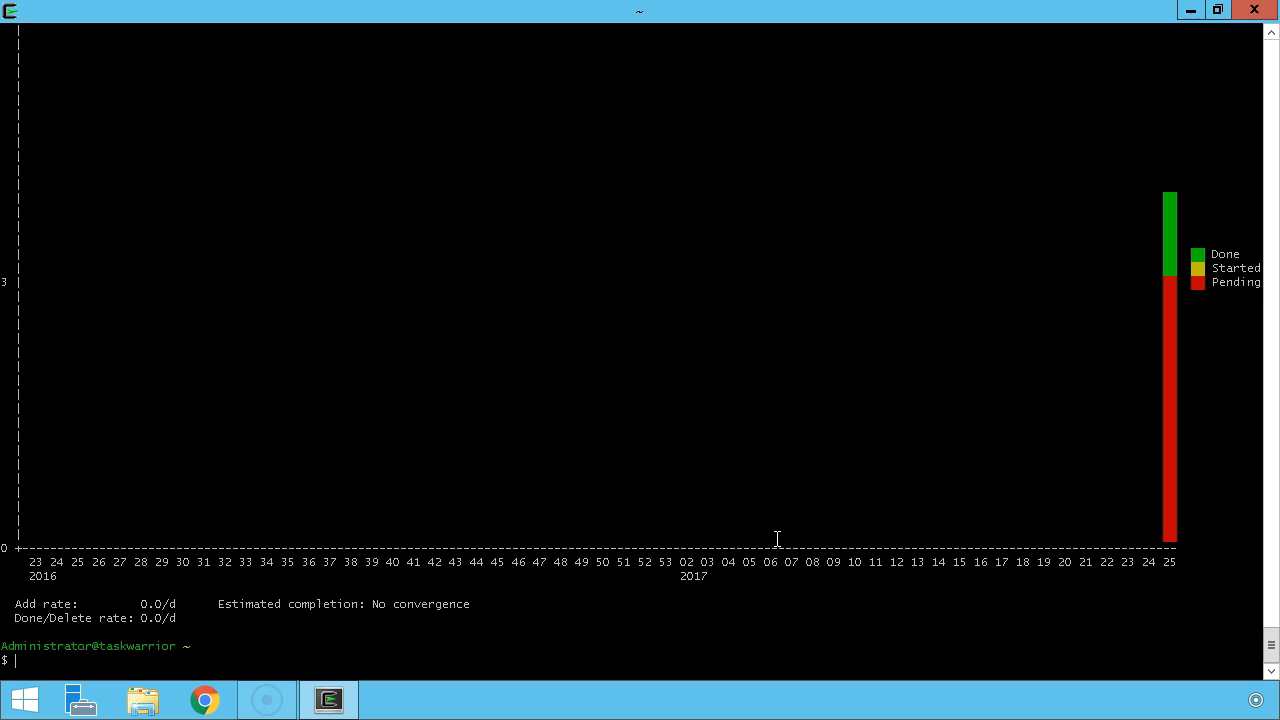
type("task show")
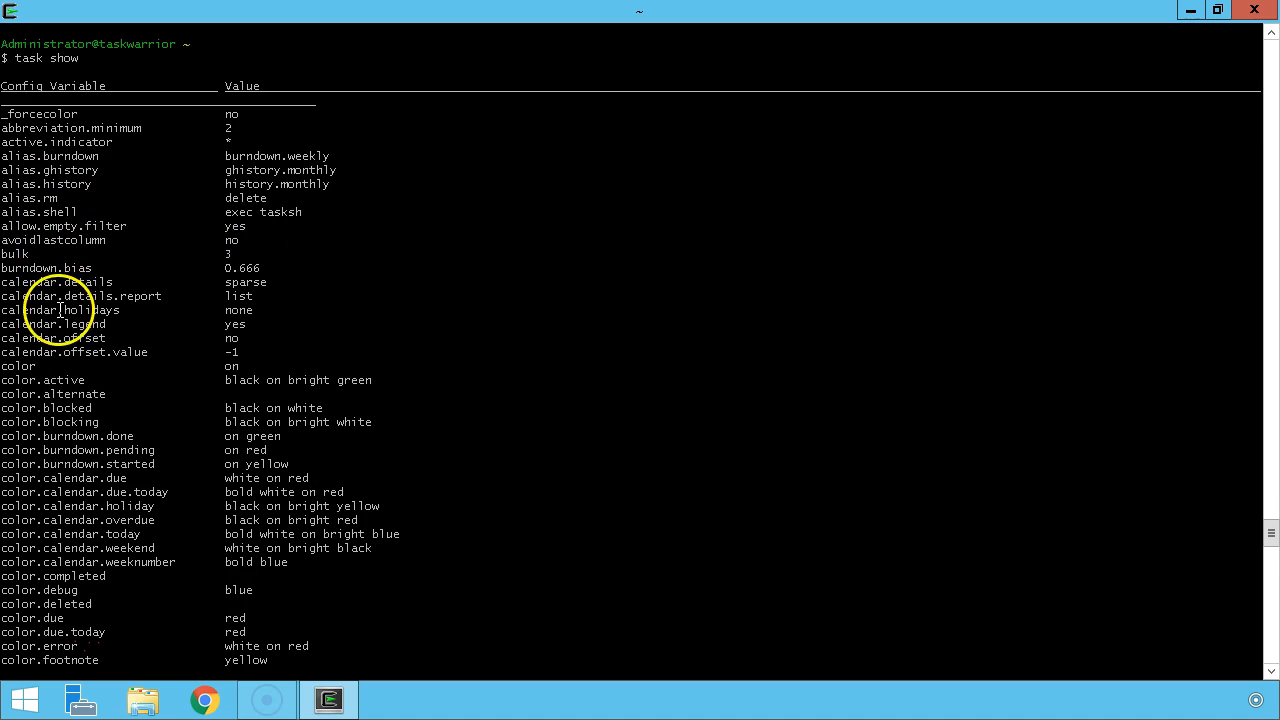
scroll("down", 3)
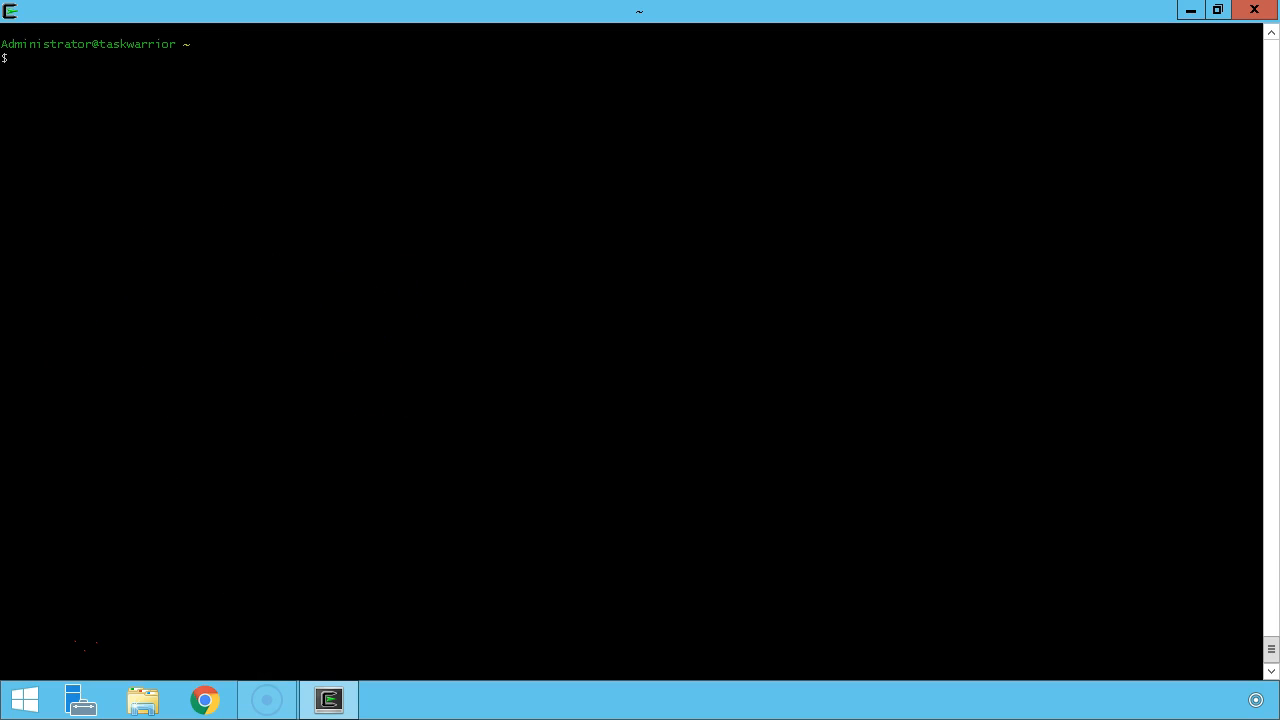
type("task active")
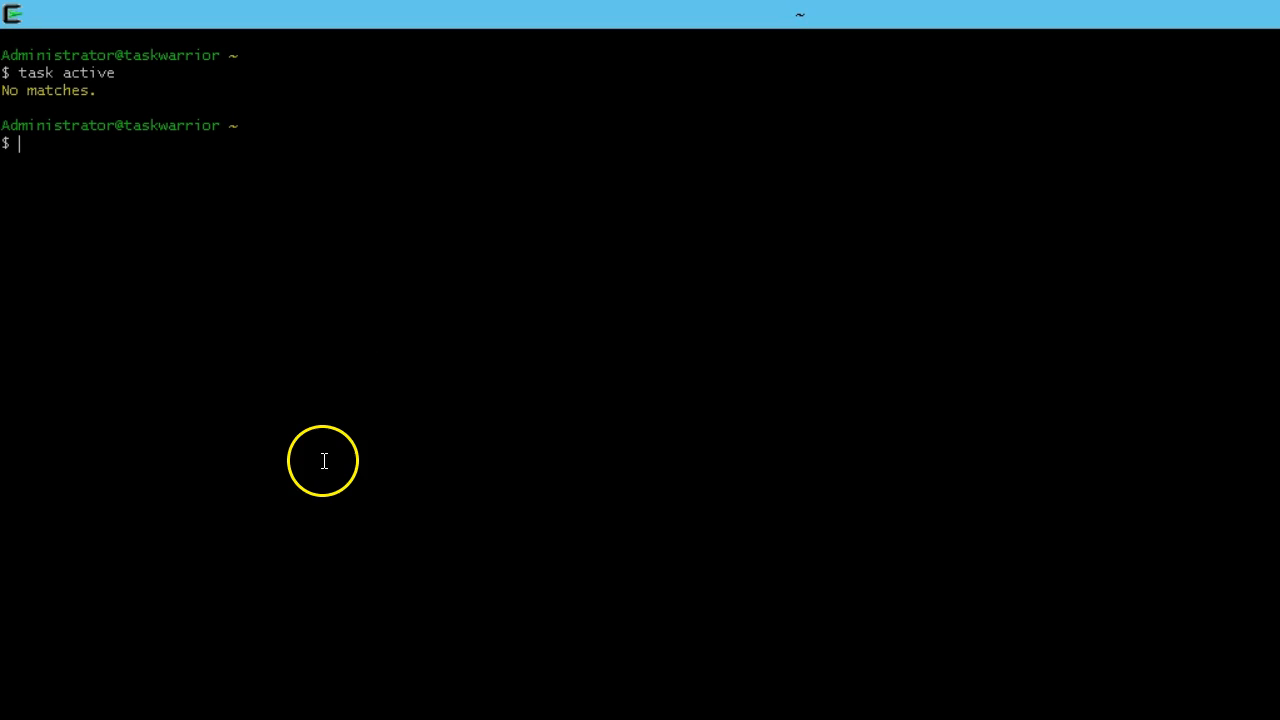
Step: Start task 1 (buy milk) and task 2 (buy eggs), checking the active task list
type("task")
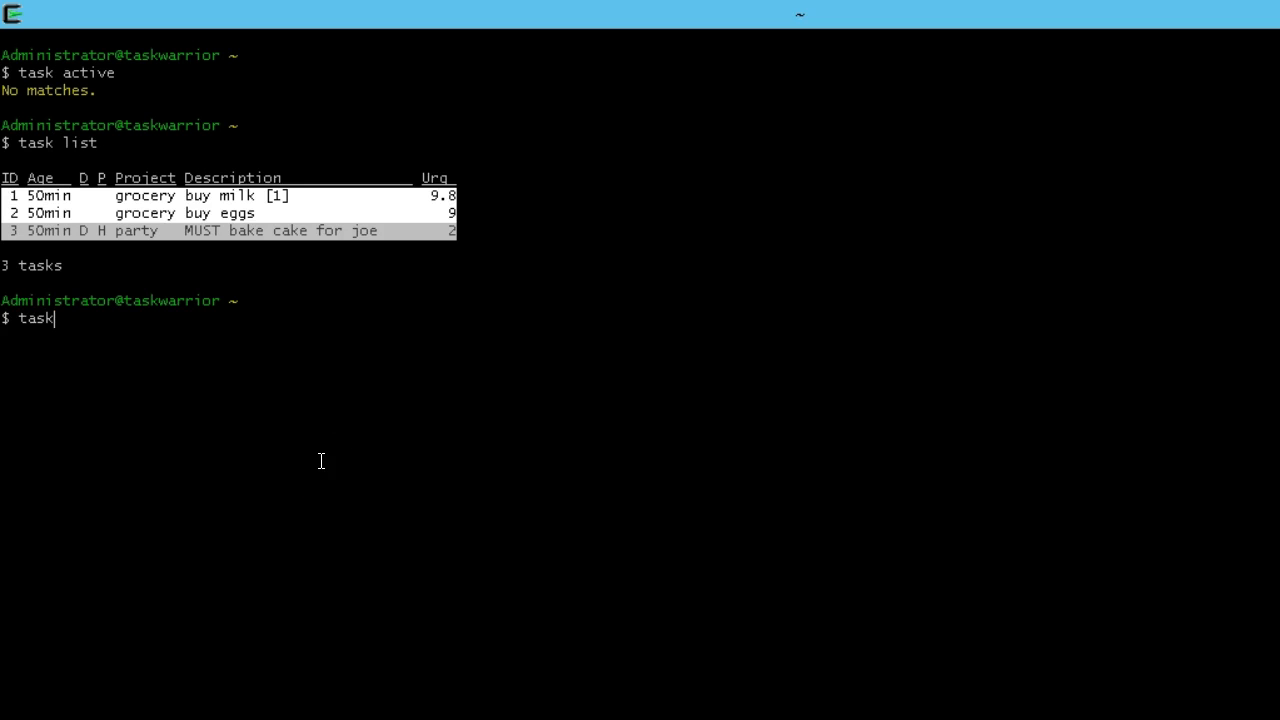
type("3")
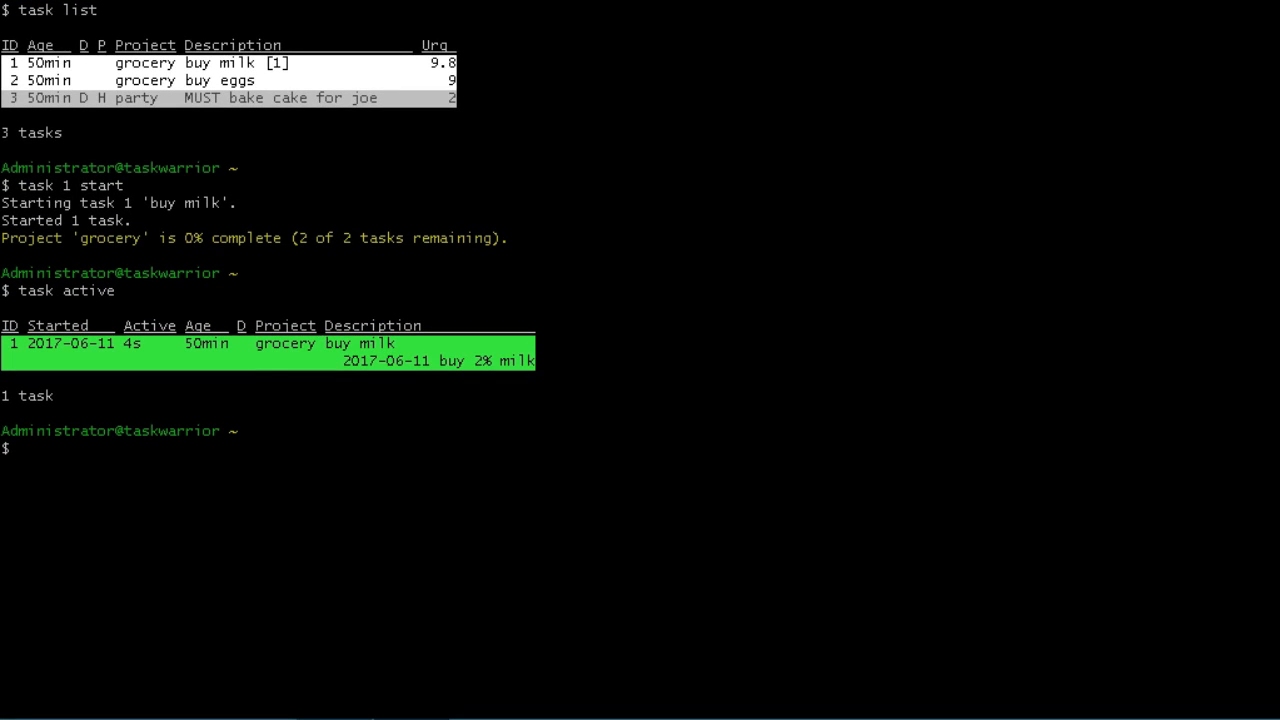
type("task 2 star")
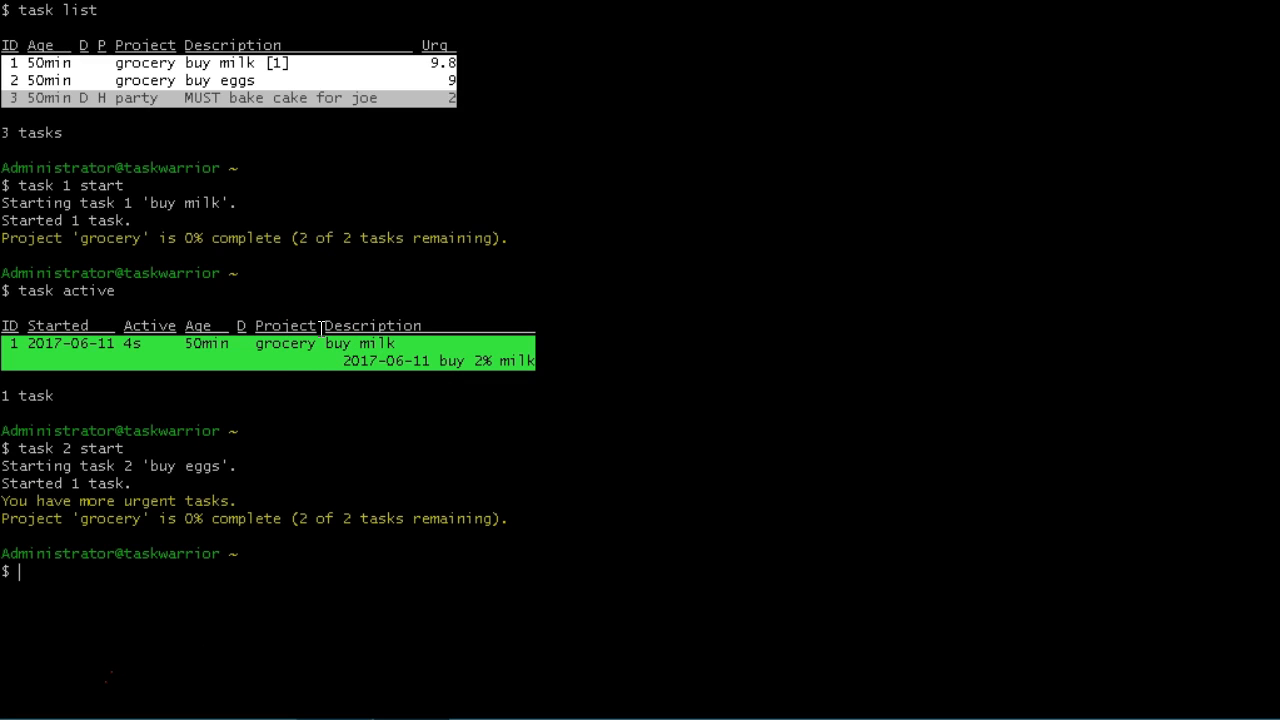
type("task a")
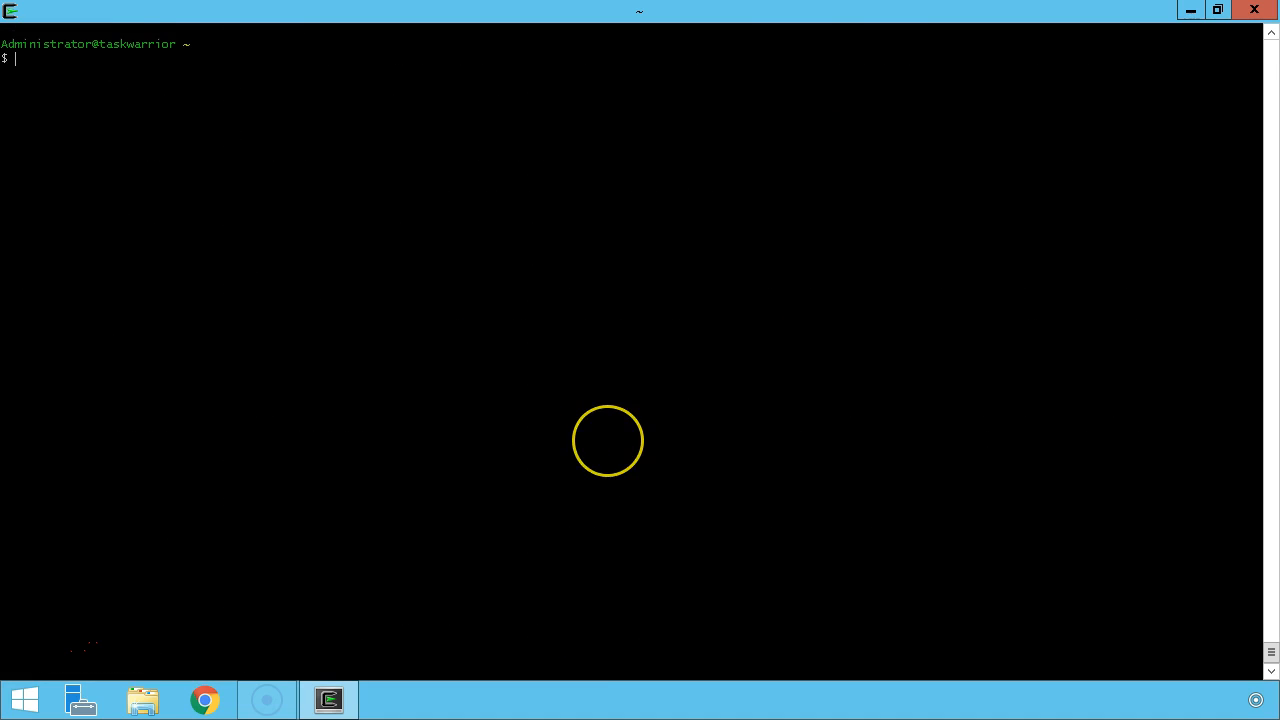
Step: Display the task colors reference chart between screen clears
type("task colors")
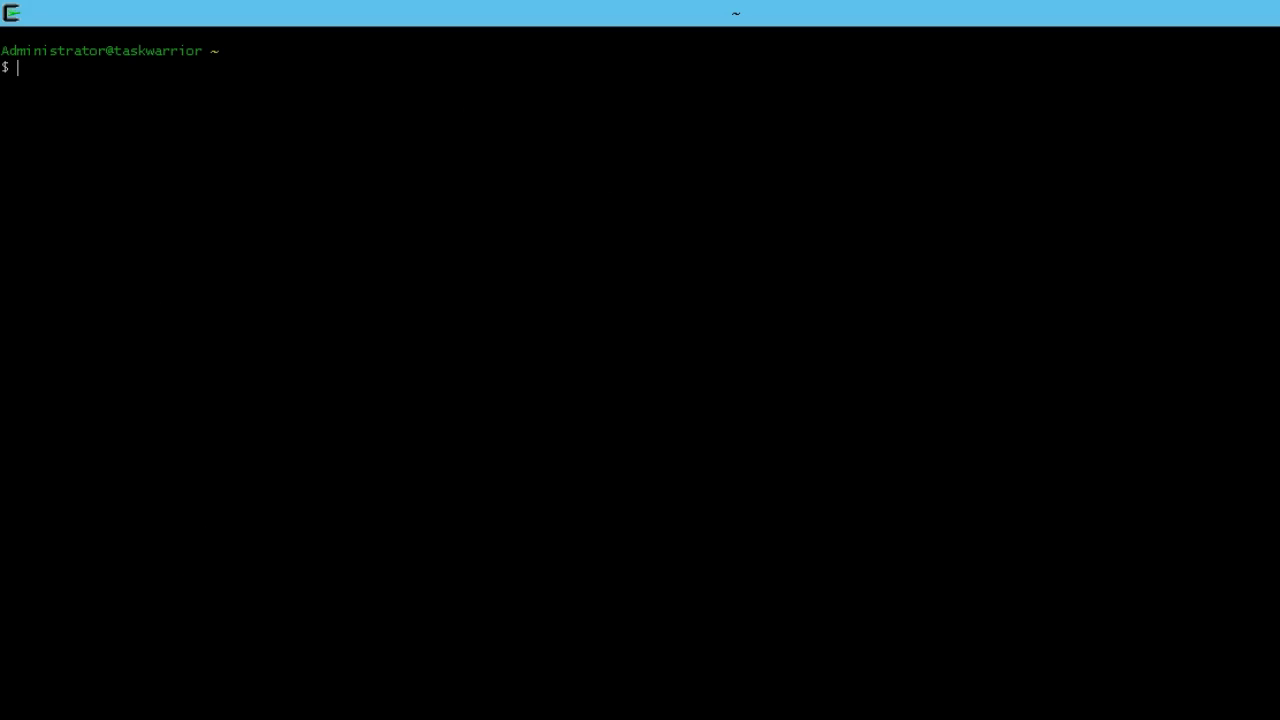
Step: List tasks, duplicate task 3 'MUST bake cake for joe' as task 4, and list again
type("task list")
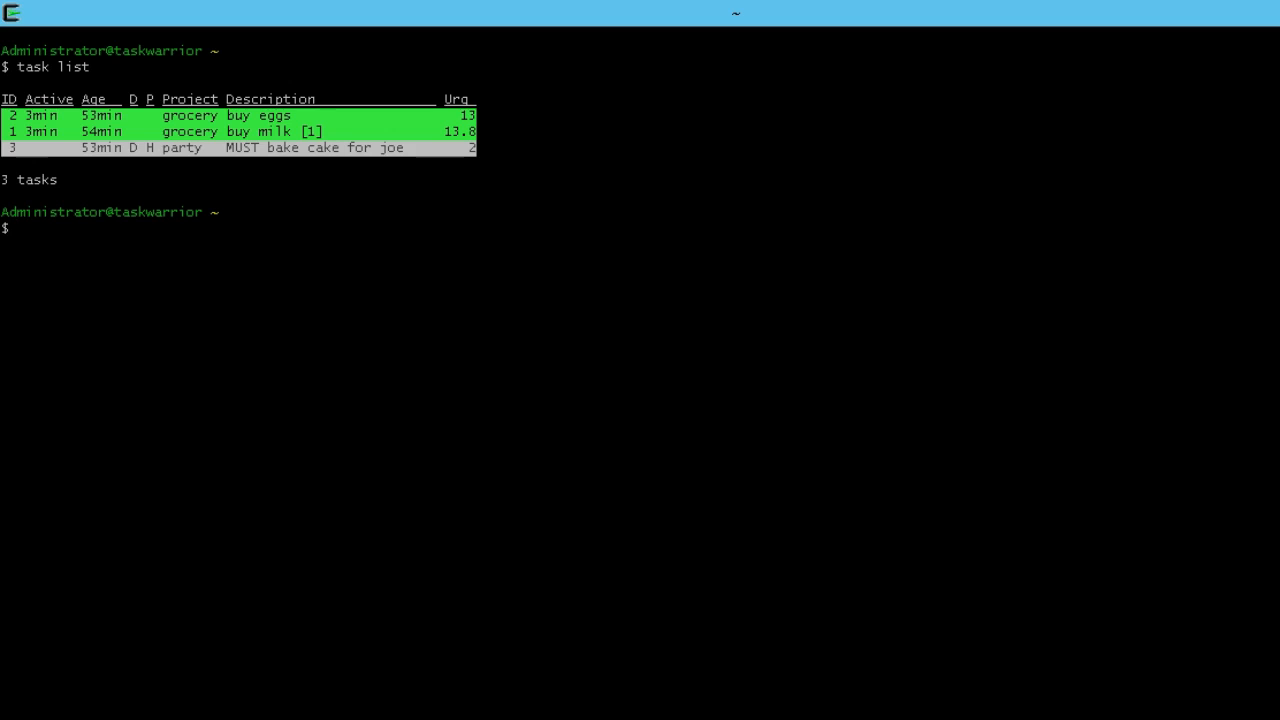
type("task")
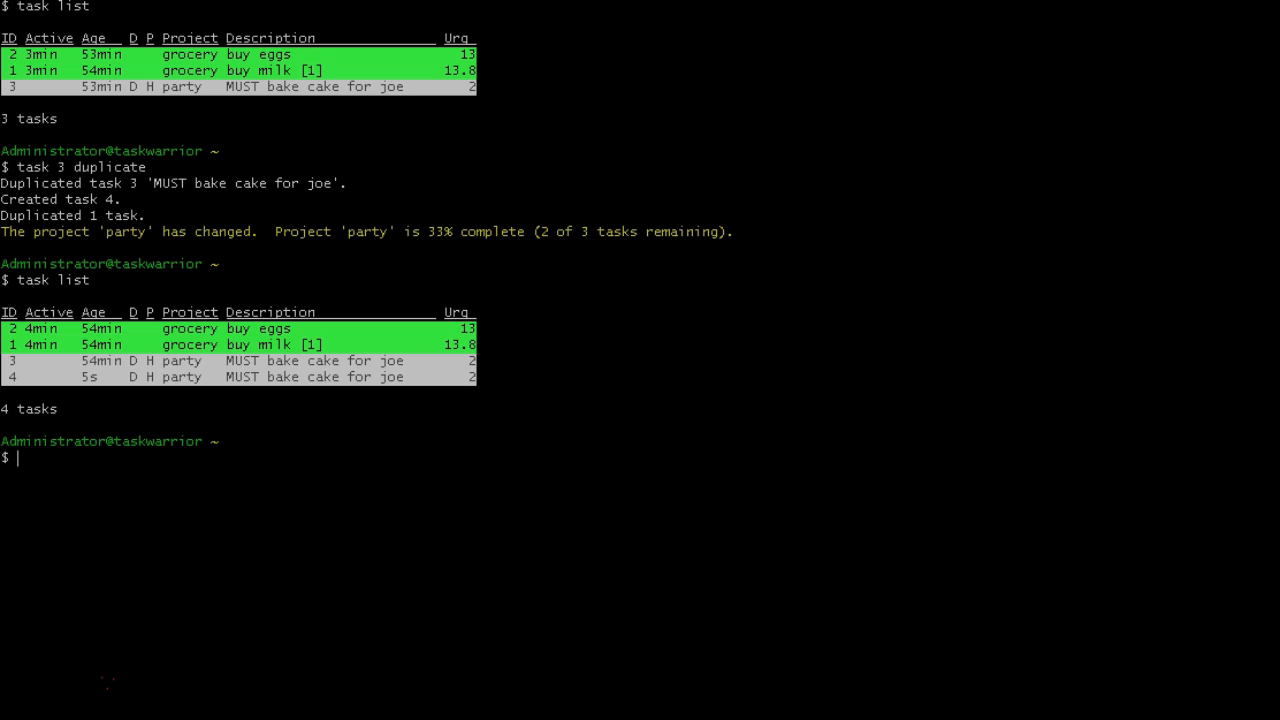
type("task")
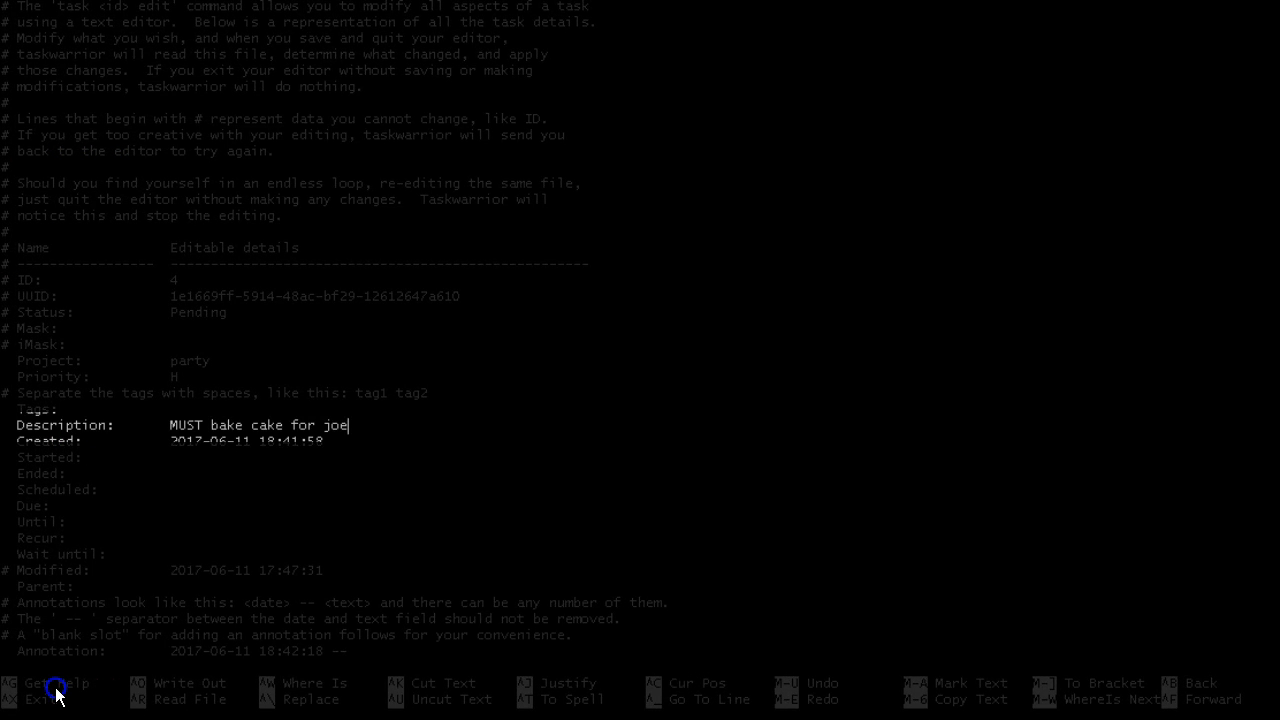
Step: Replace joe with sally in task 4's description in nano, then list the tasks
key("BackSpace")
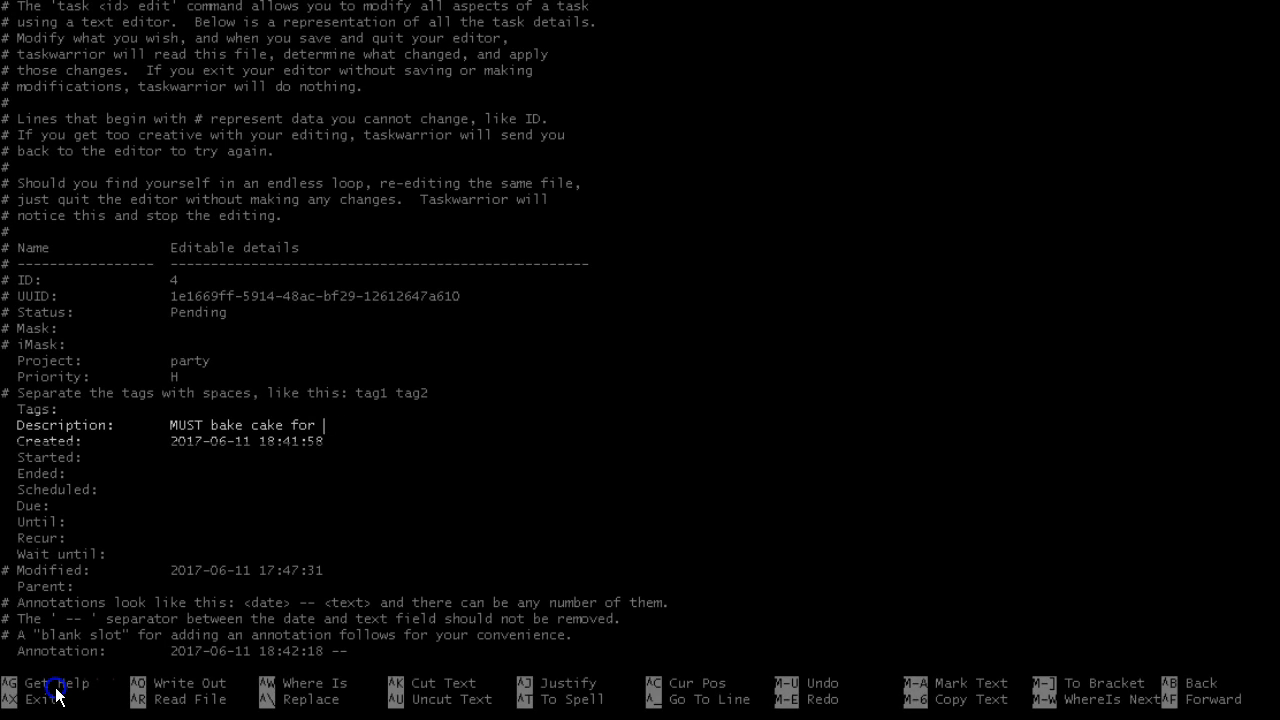
type("sally")
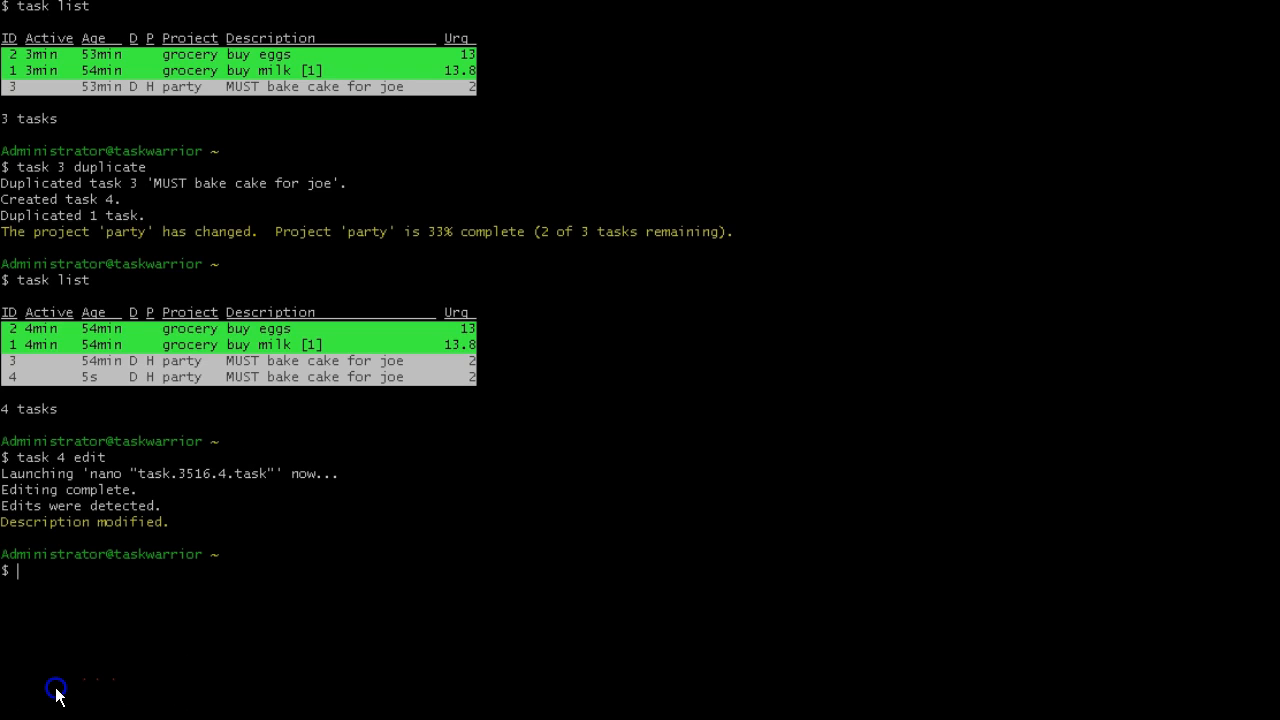
type("taslk")
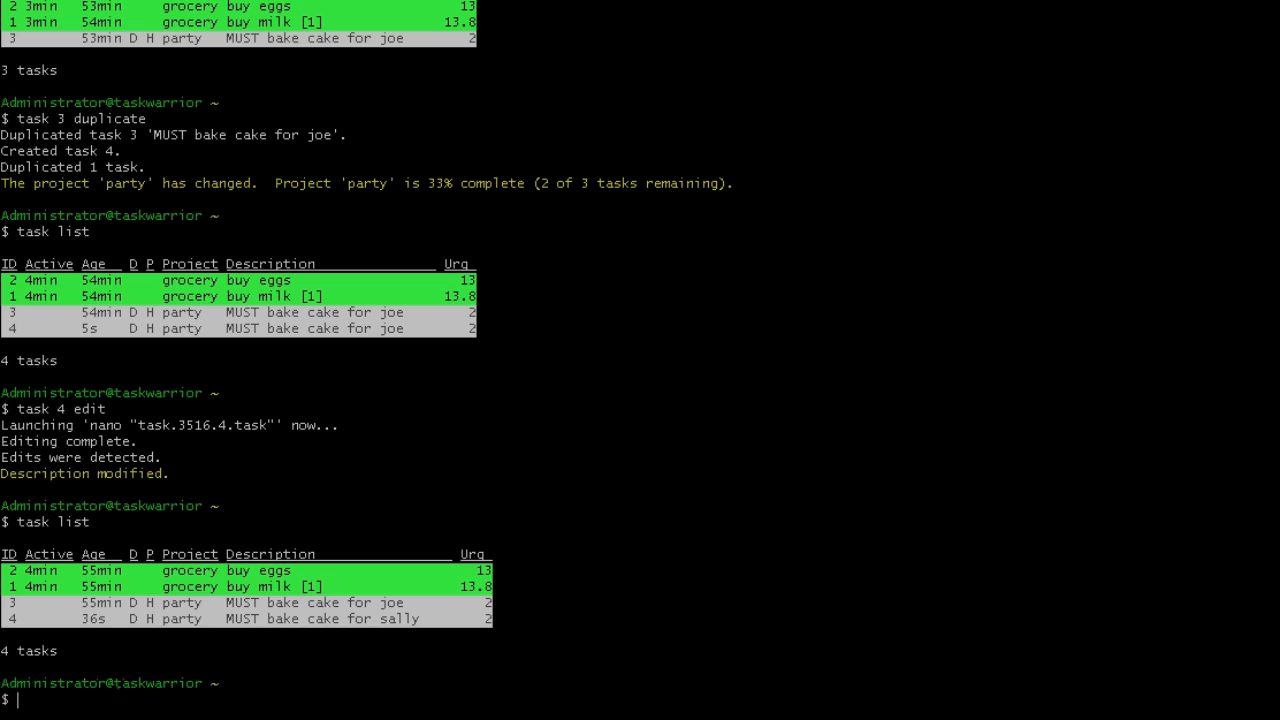
mouse_move(757, 528)
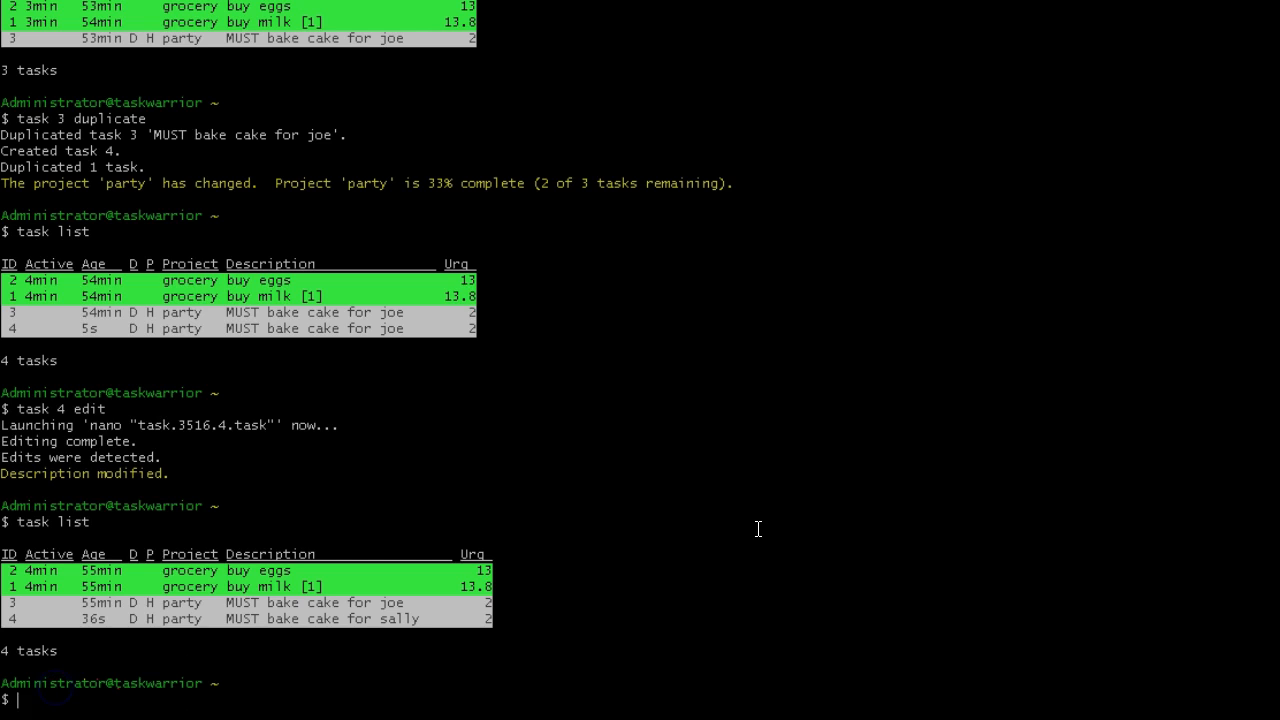
Step: Add tag joe to task 3 and tag sally to task 4, then list tasks
type("task 3")
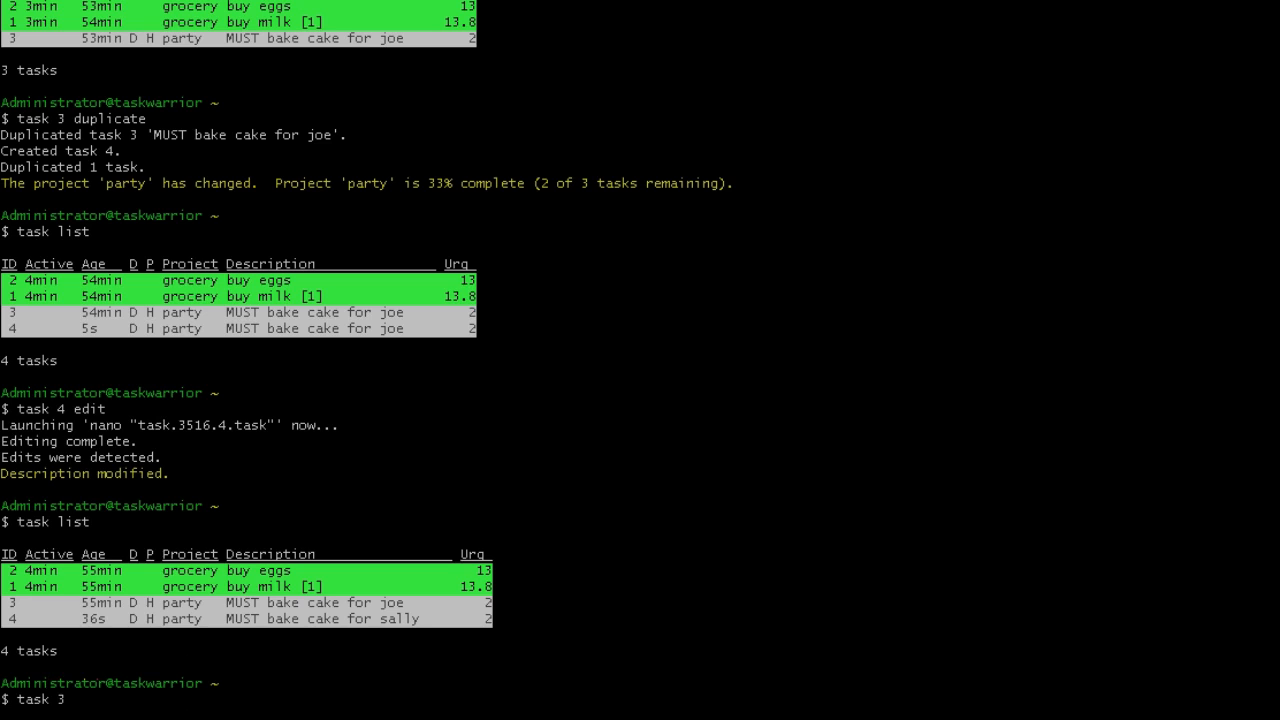
type("modify")
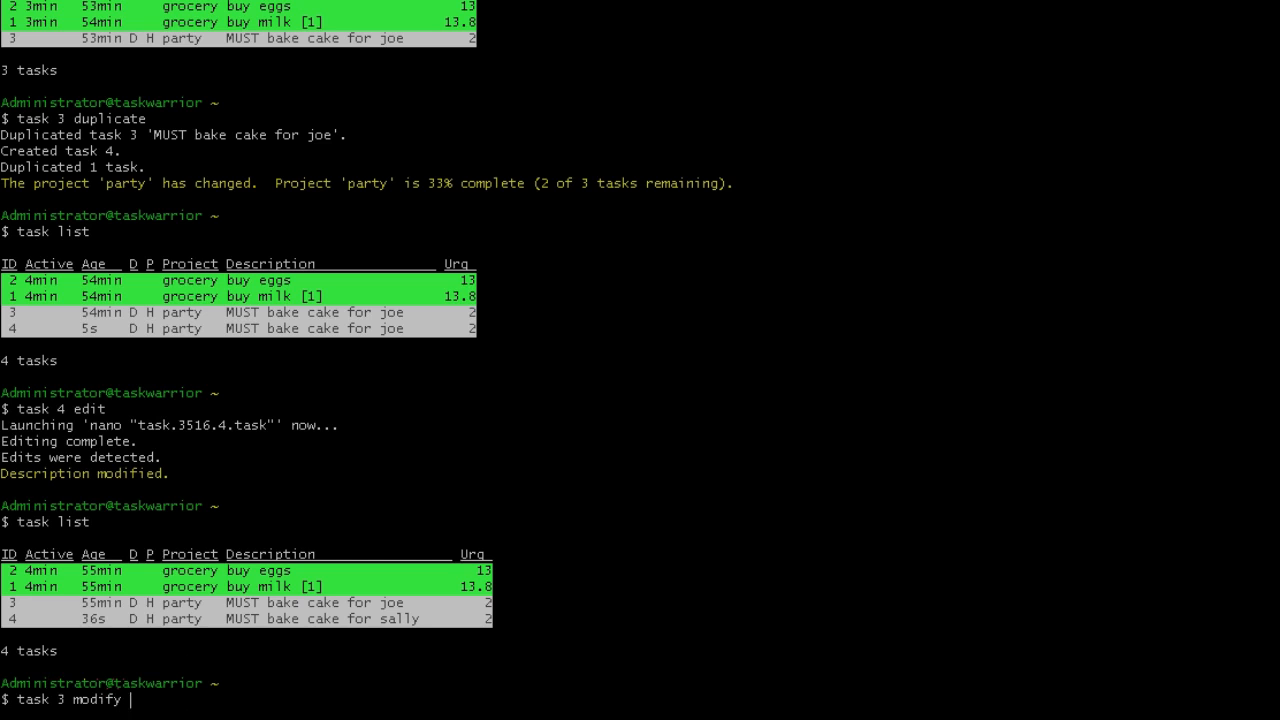
type("tag:joe")
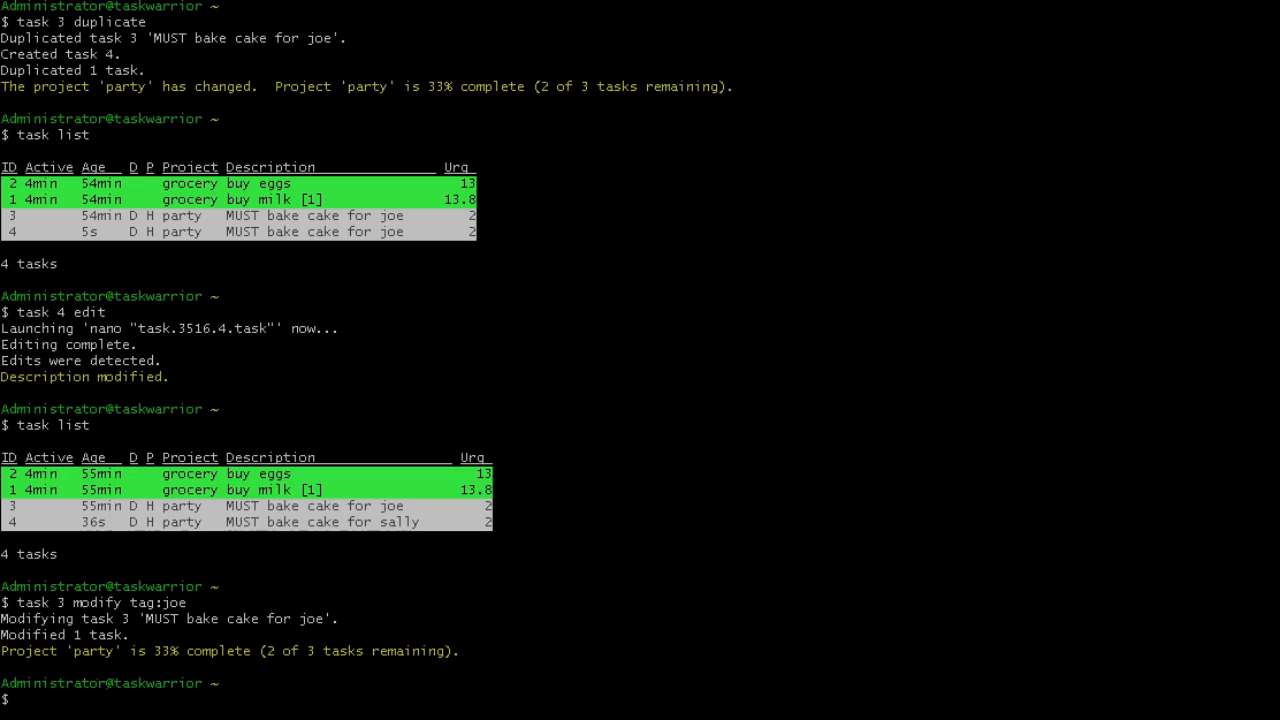
type("task 4 modify tag:sally")
type("task lis")
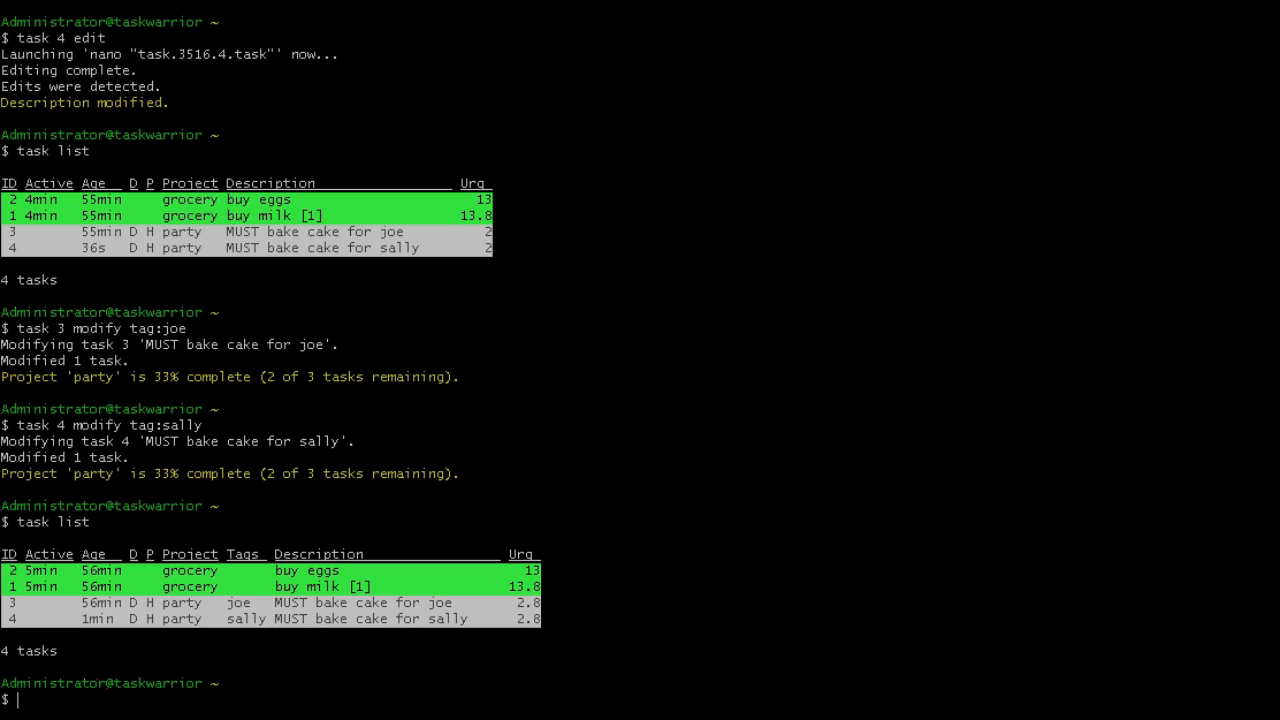
type("task 1 2")
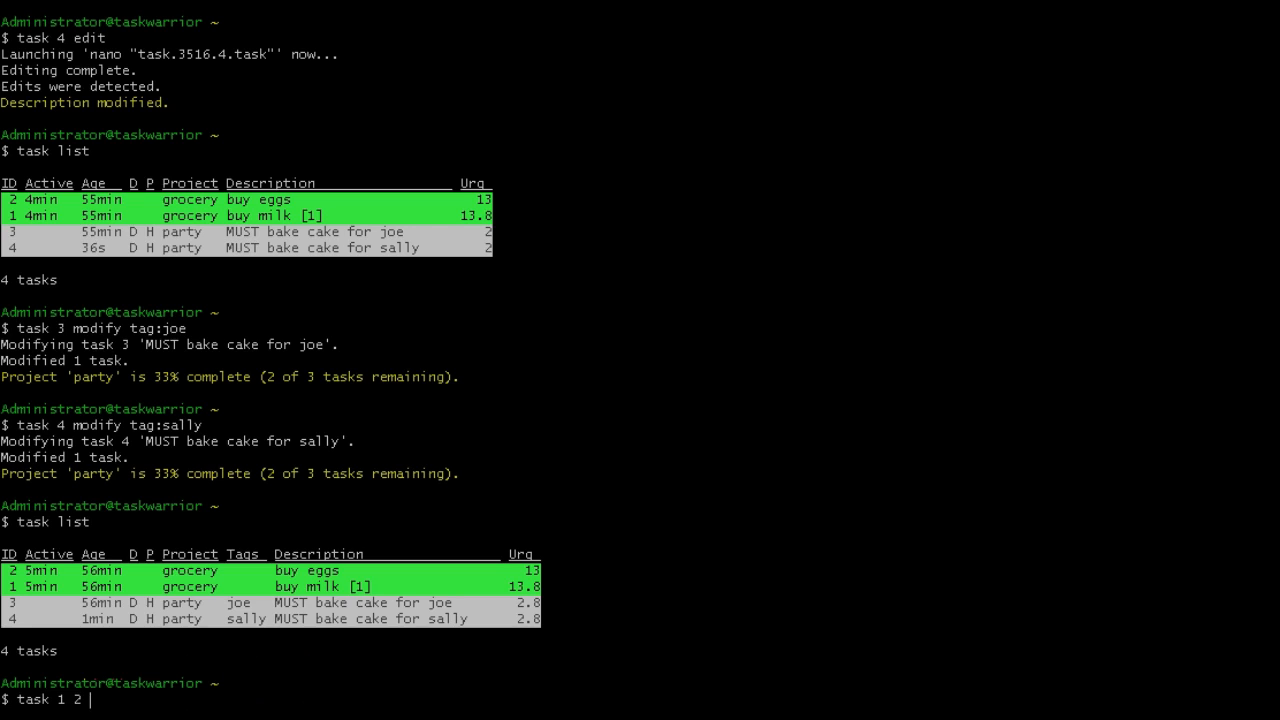
Step: Run the mistaken 'task 1 2 modify tag: joe sally' on tasks 1 and 2 and list them
type("modify tagh:")
type("task undo")
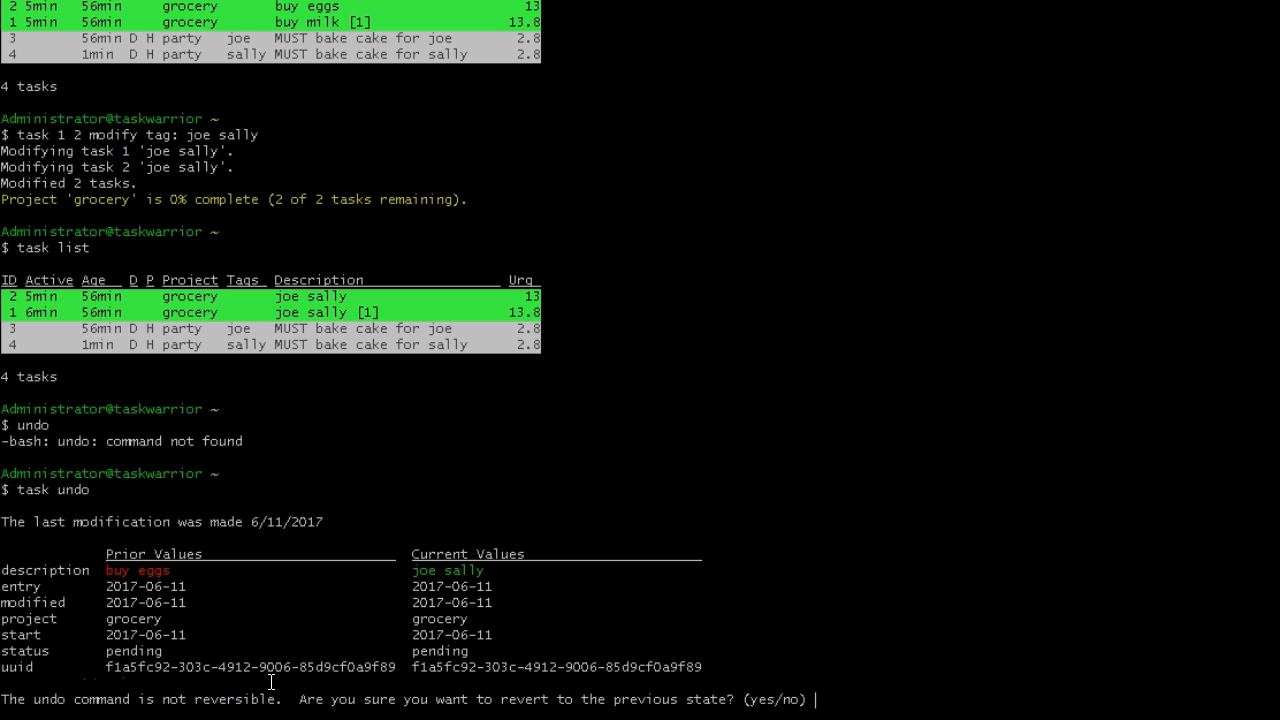
type("yes")
type("task lis")
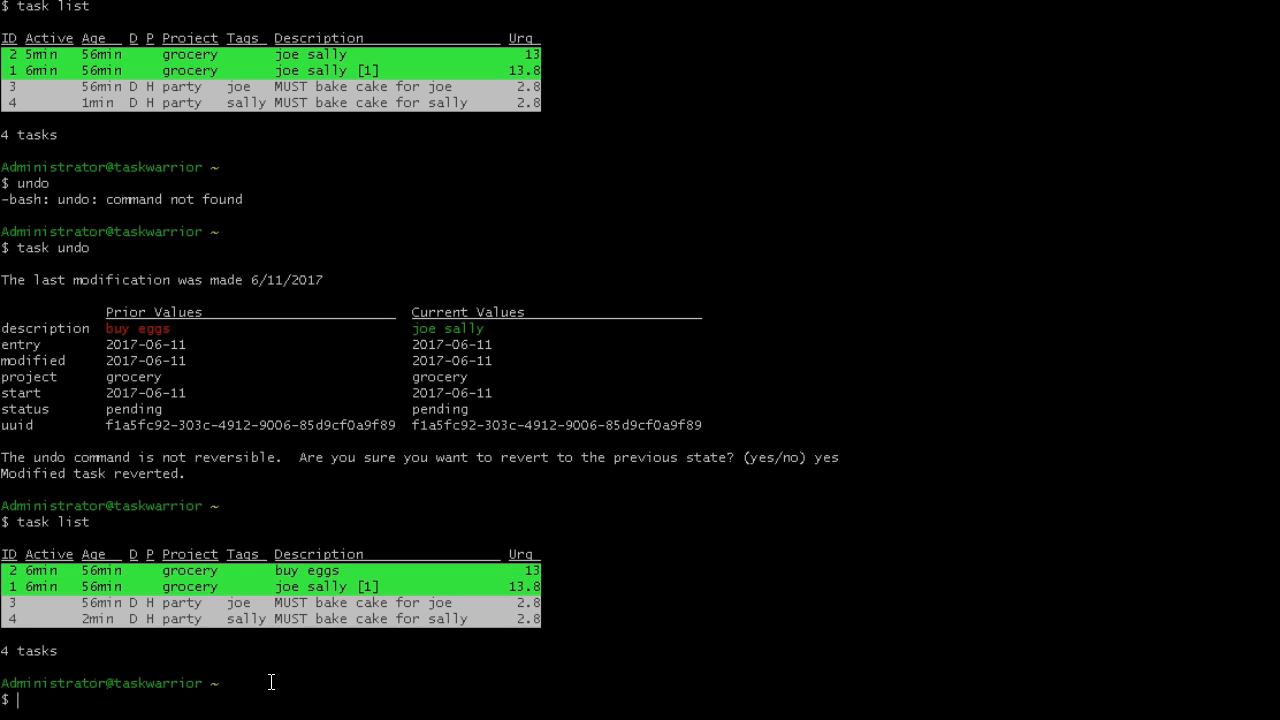
type("task undo")
type("task lis")
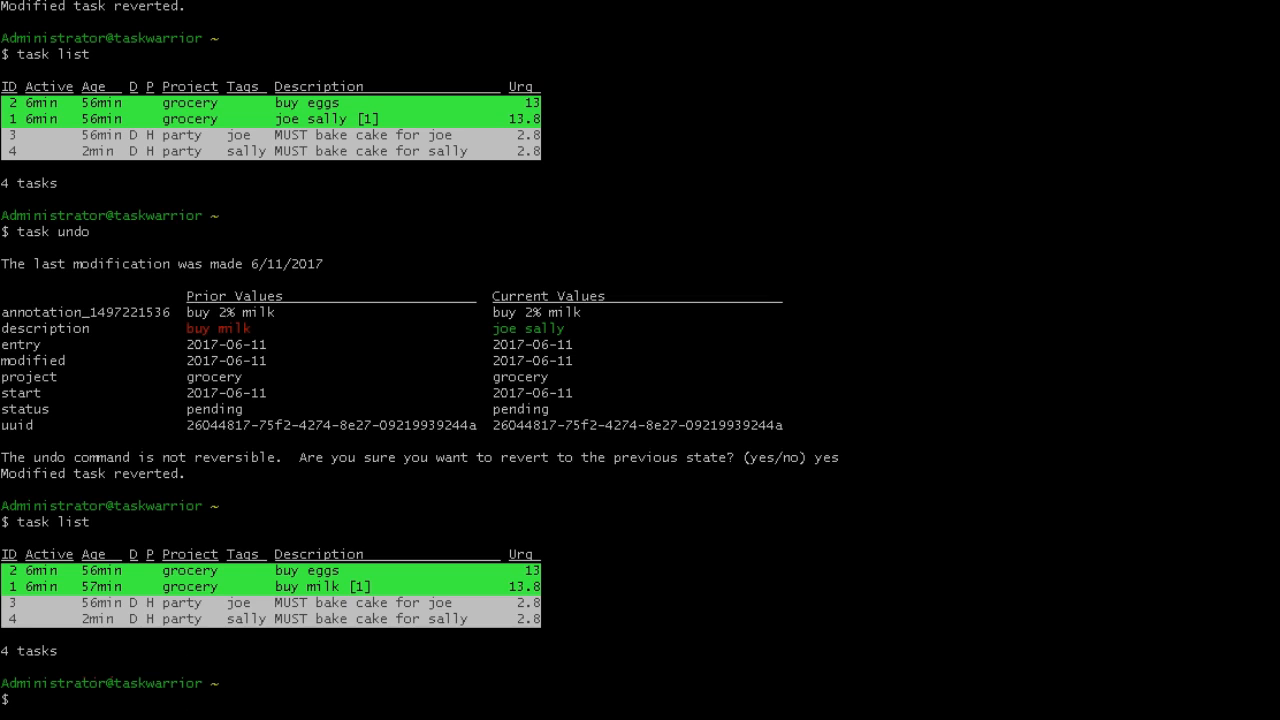
type("task 1 2 modify tag: joe sally")
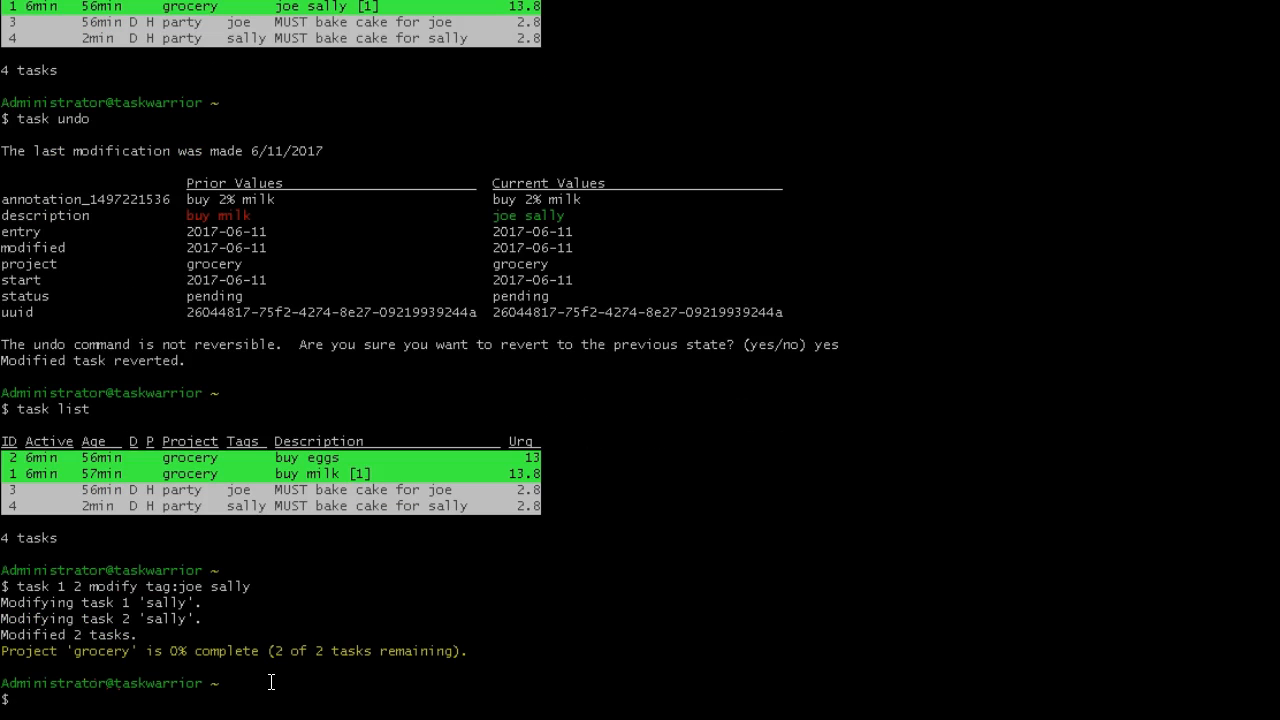
type("task list")
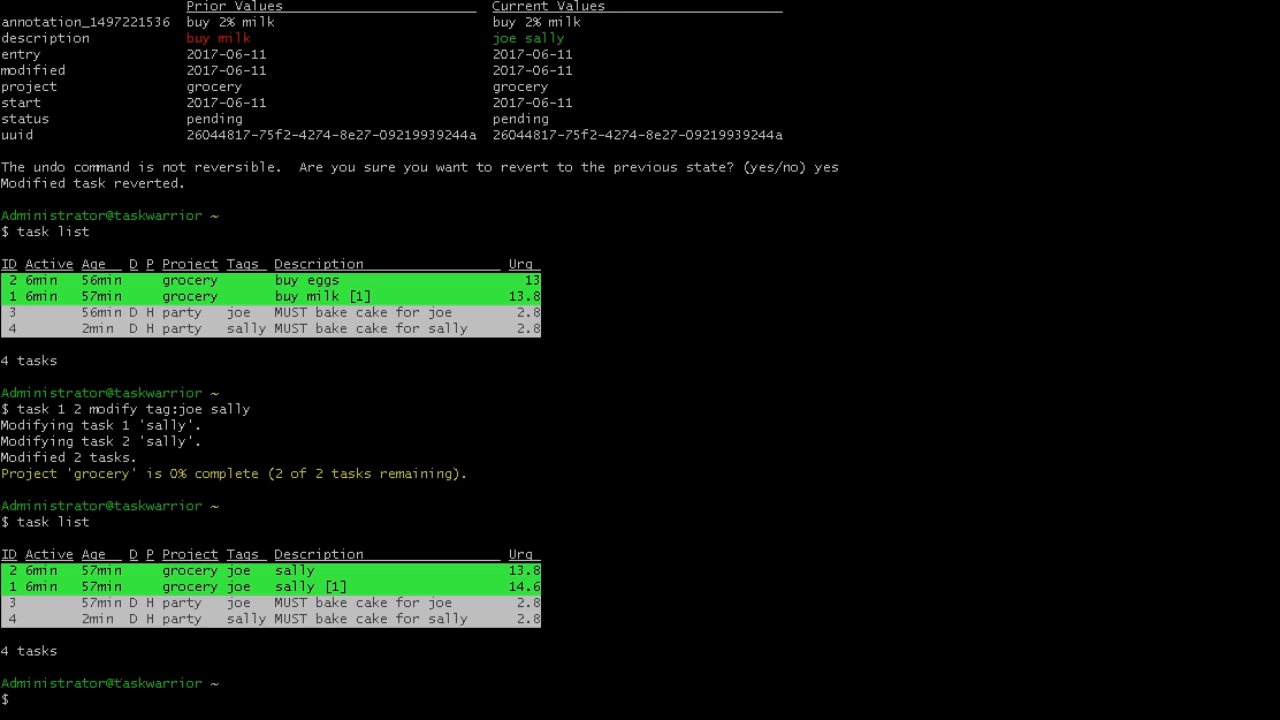
Step: Undo the changes, confirming yes, so tasks read buy milk and buy eggs, then list tasks
type("task undo")
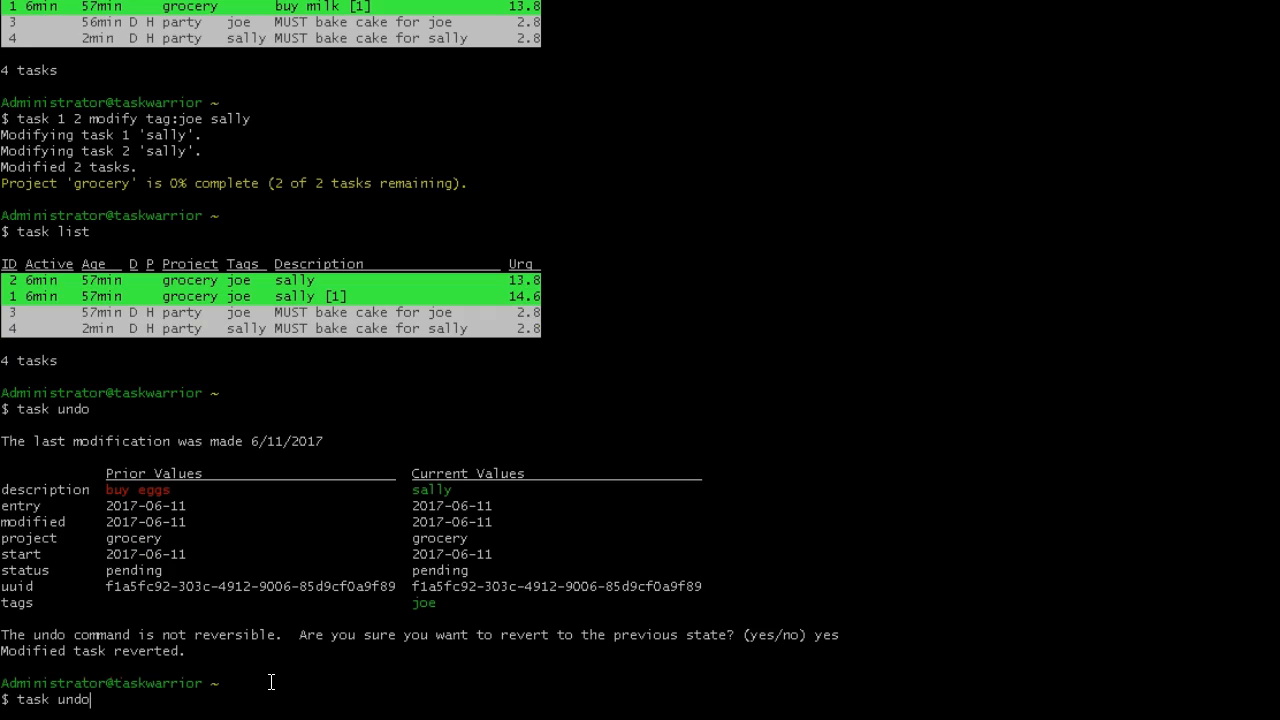
type("yes")
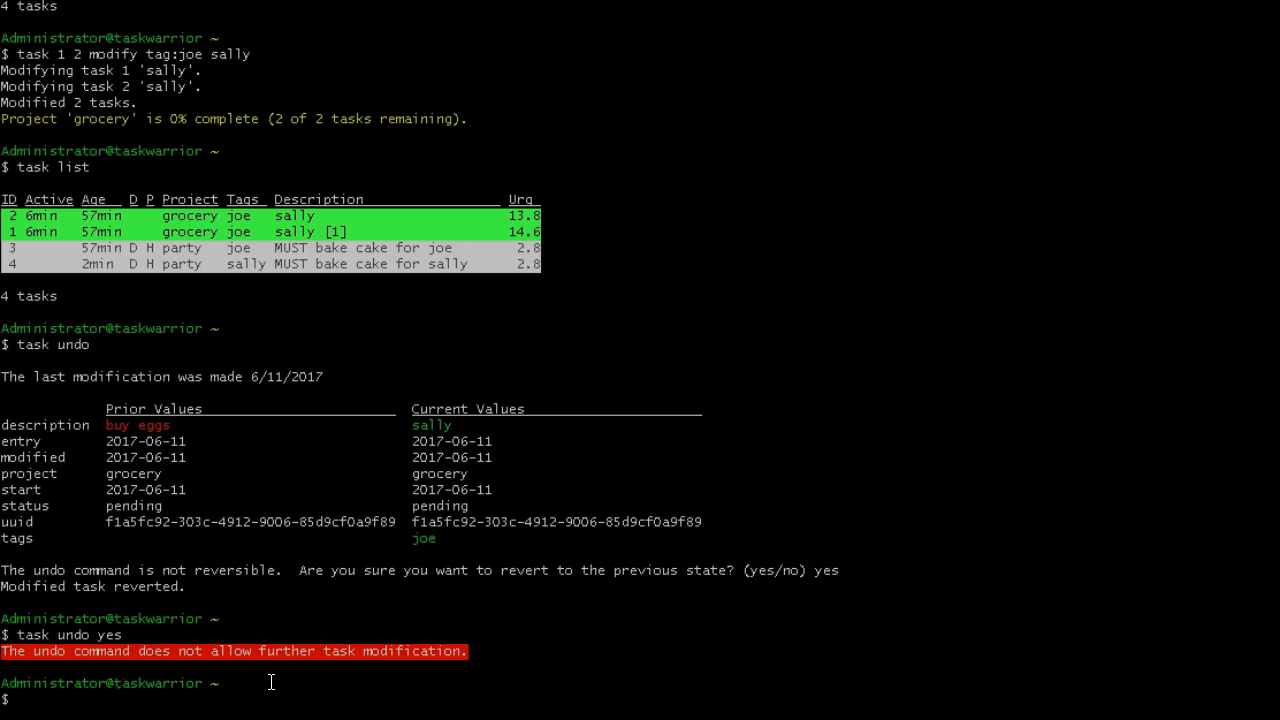
type("task undo yes")
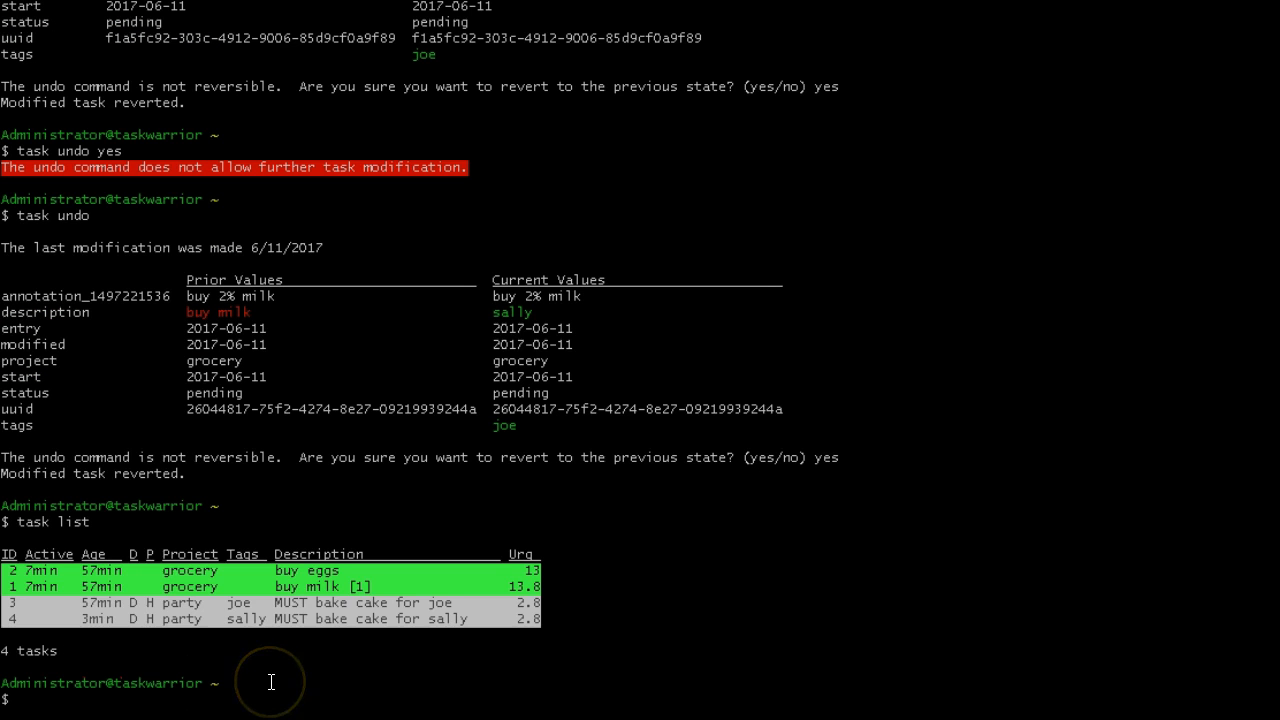
type("task list")
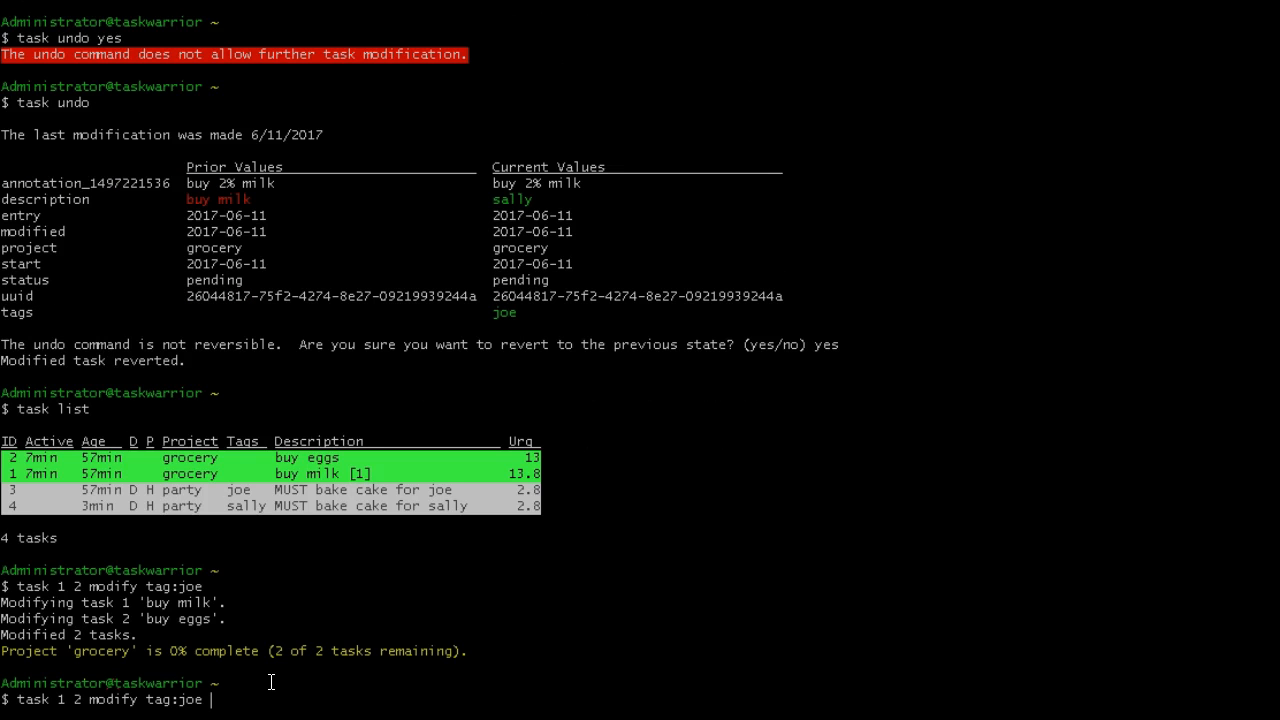
Step: Replace the joe tag with sally on grocery tasks 1 and 2
key("BackSpace")
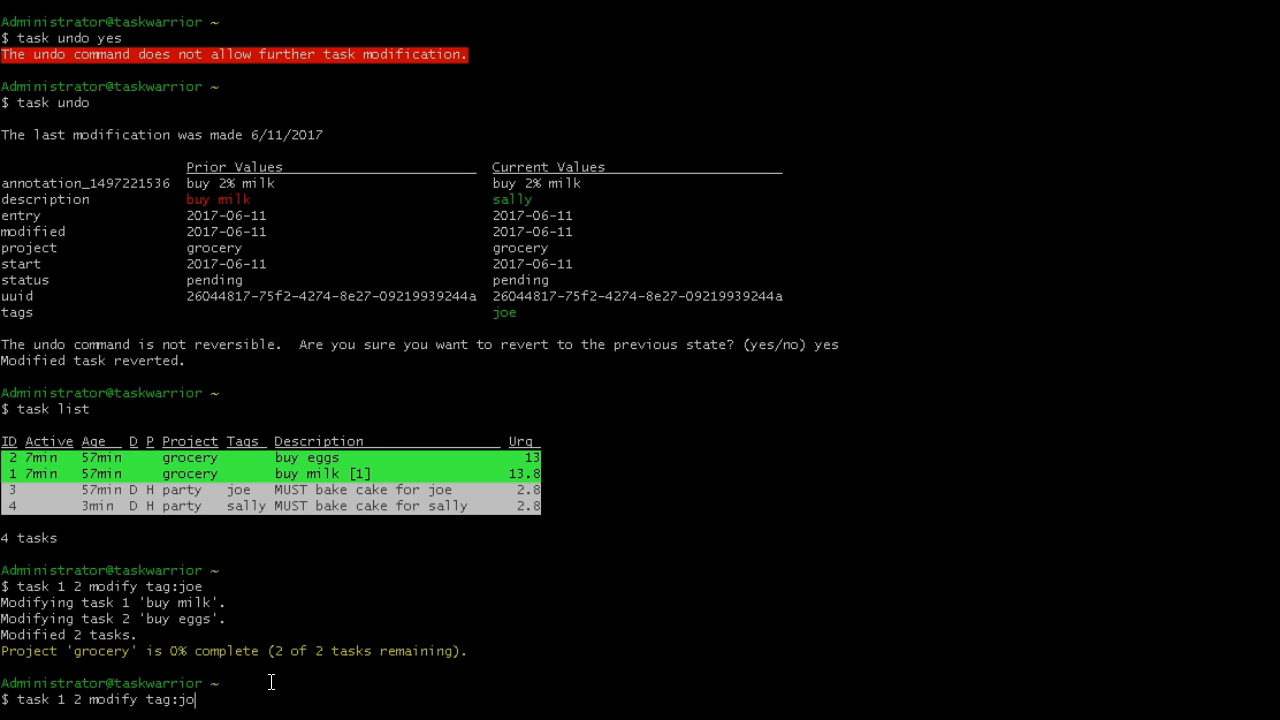
type("sally")
type("task lis")
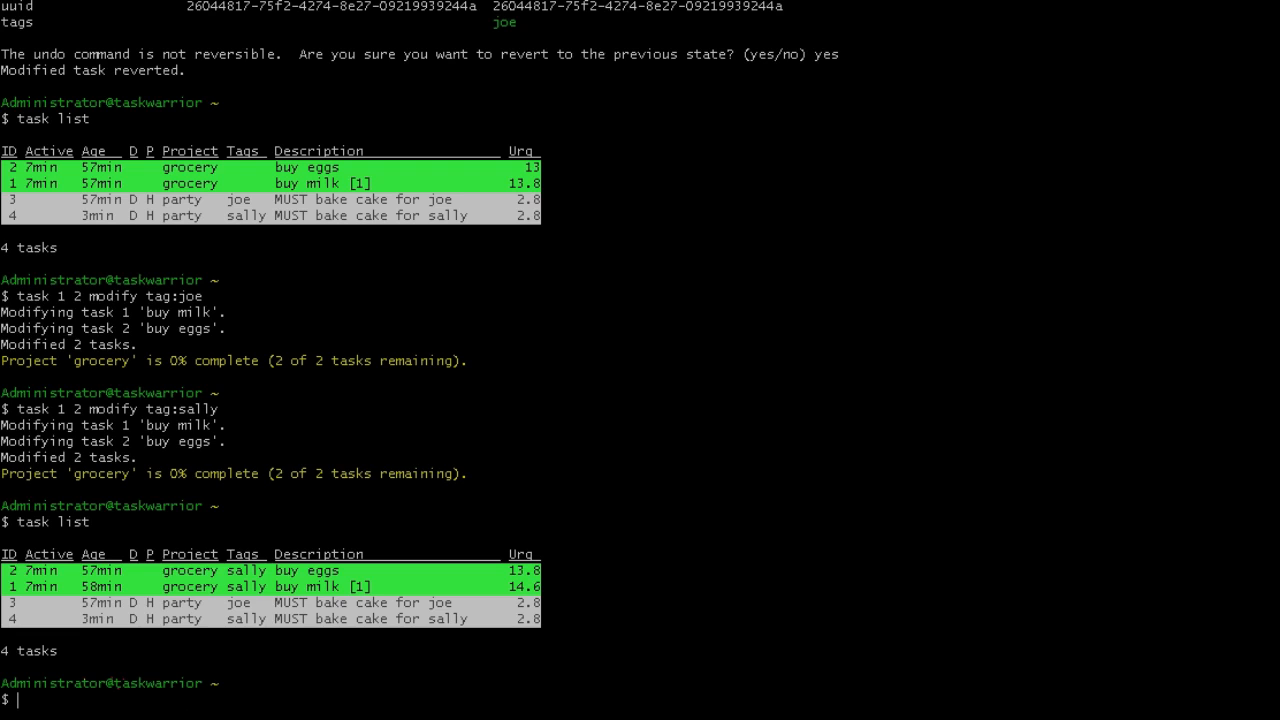
type("tas")
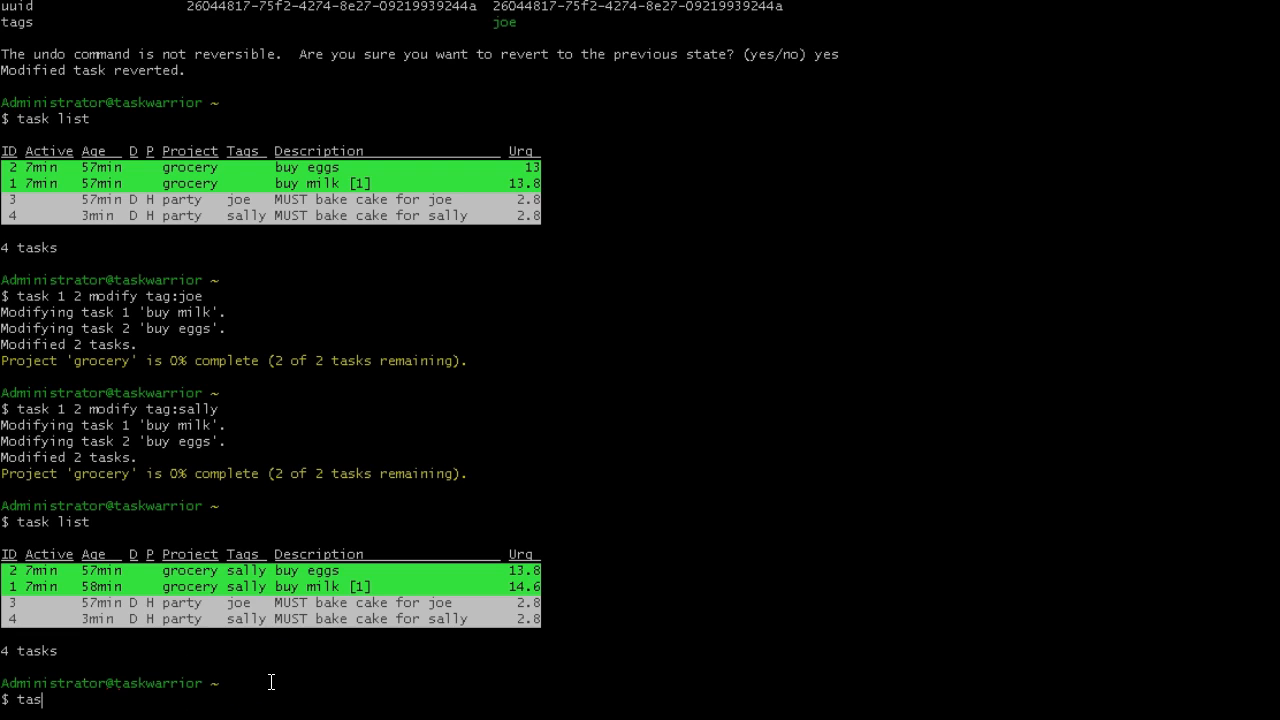
type("k")
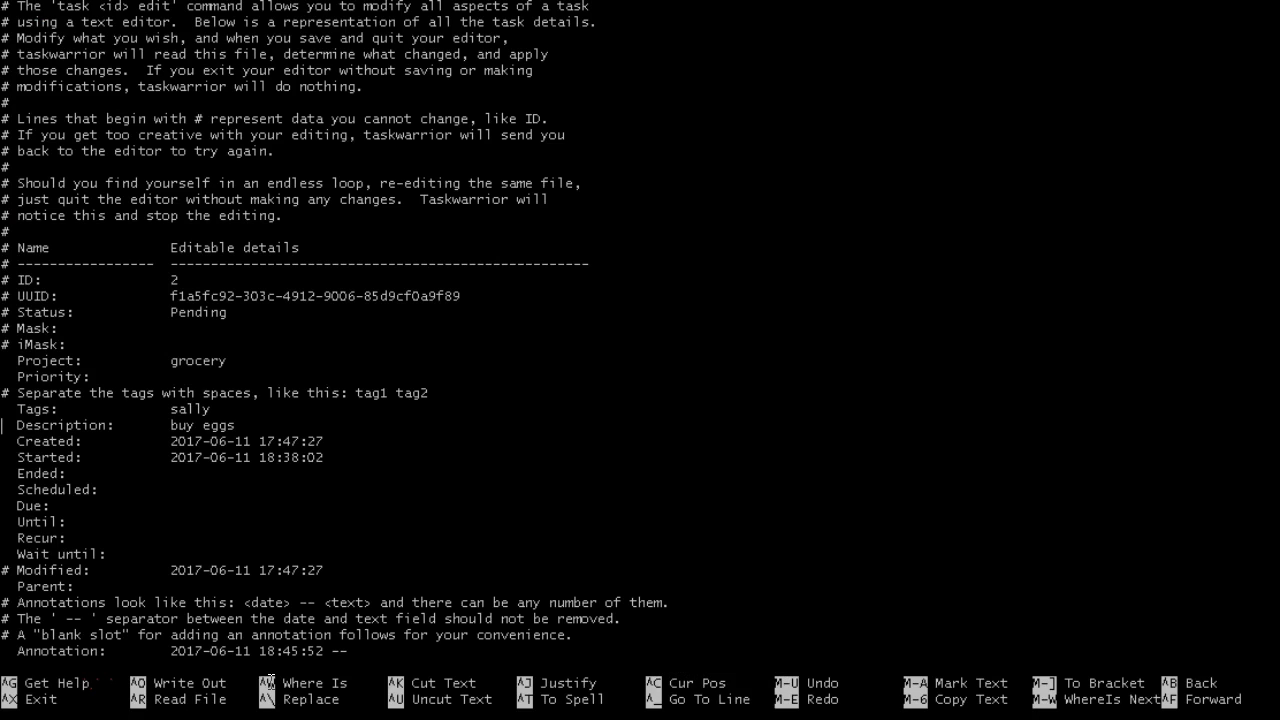
Step: Add joe to the nano Tags line alongside sally, then confirm with 'task list'
type("joe")
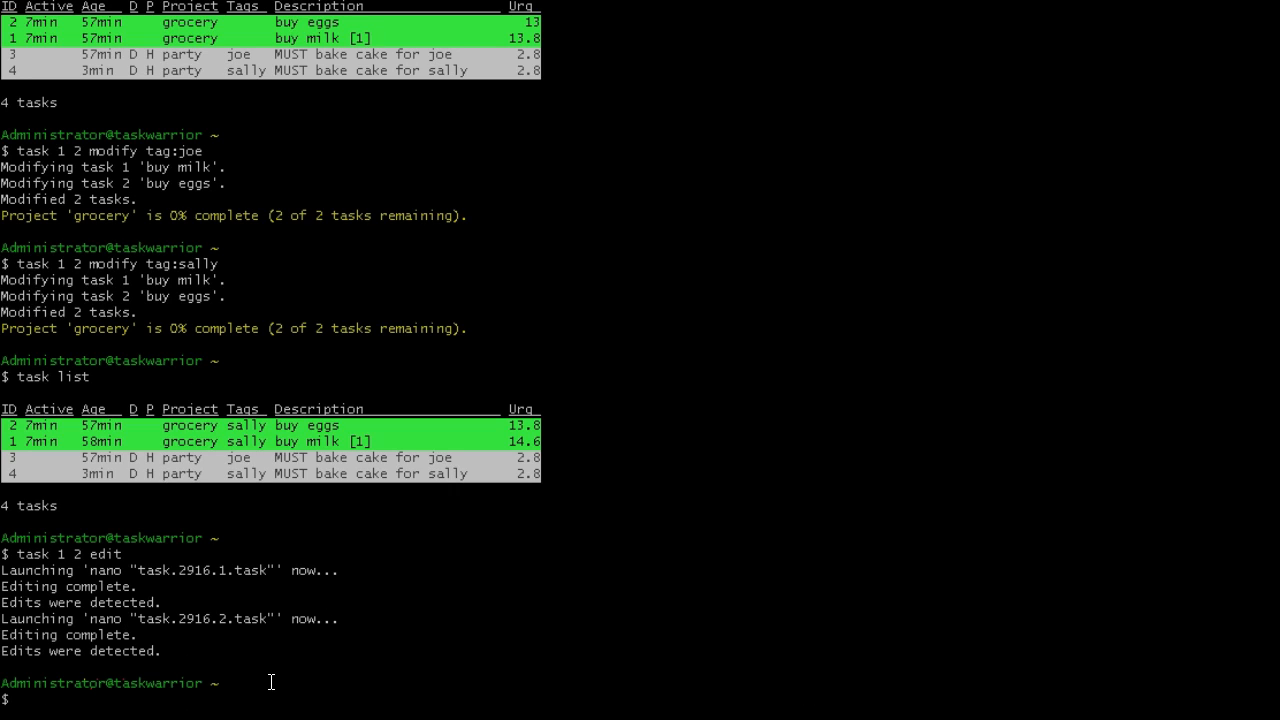
type("task list")
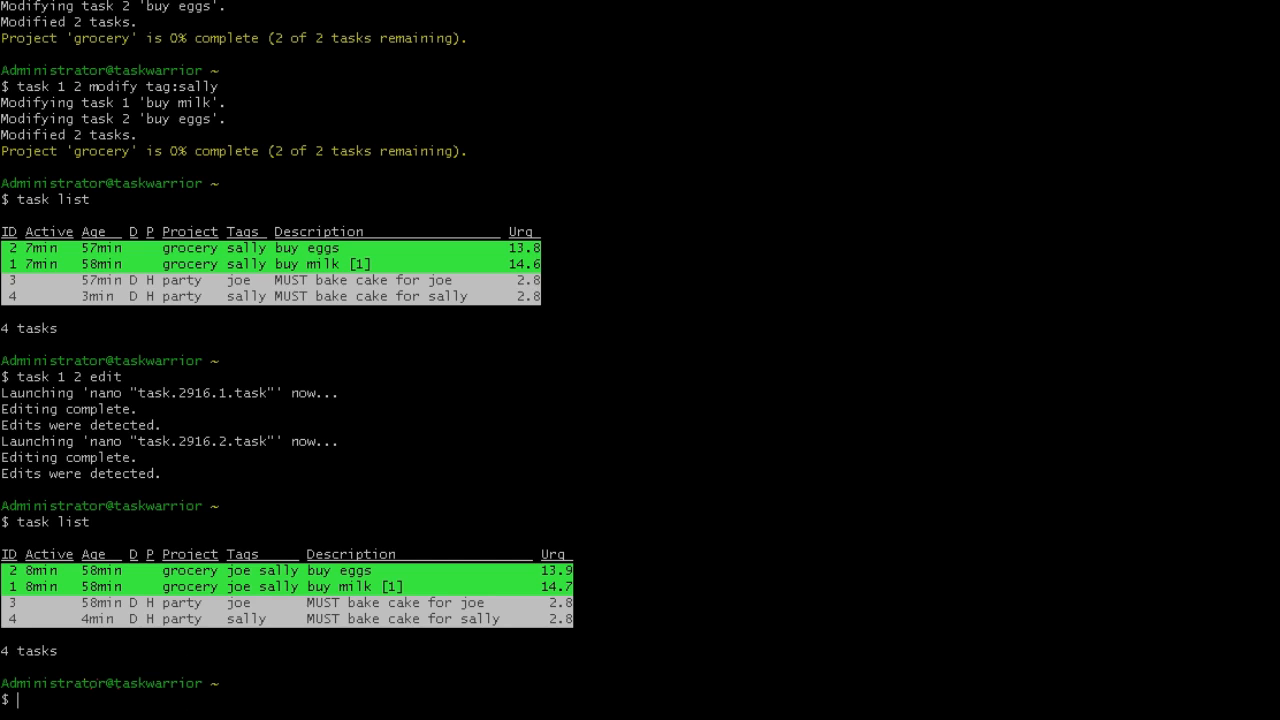
type("tas")
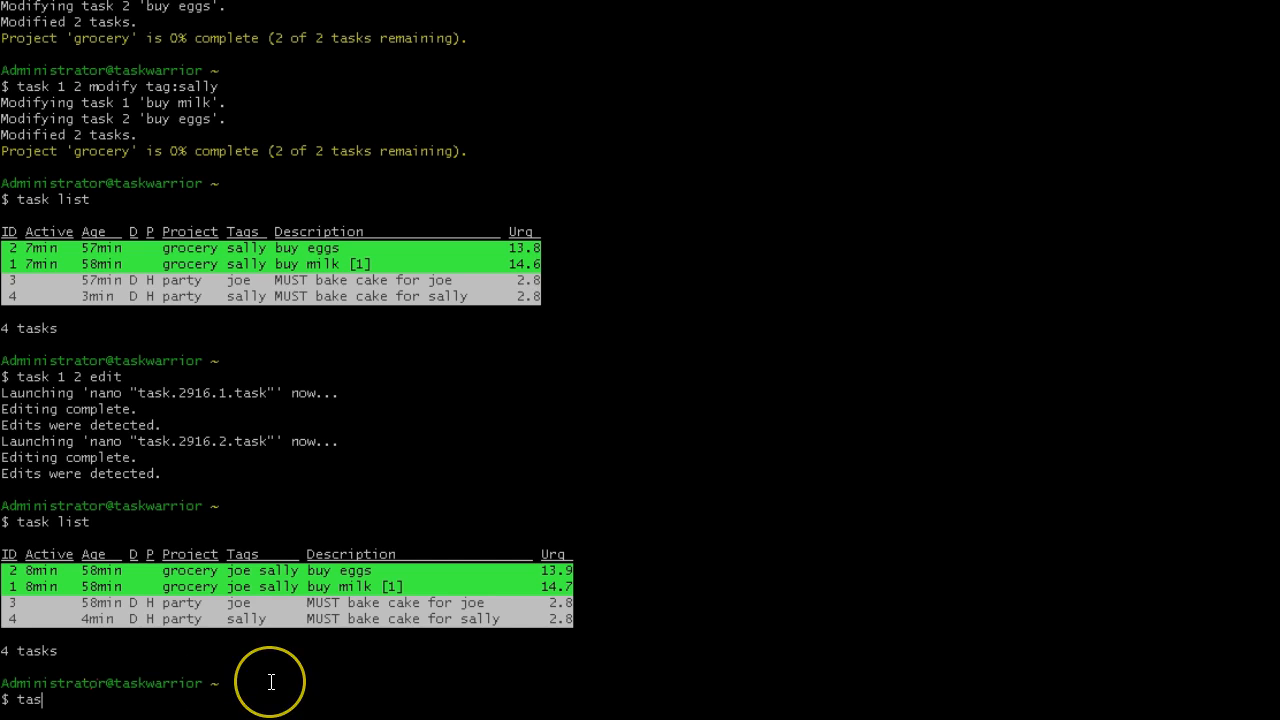